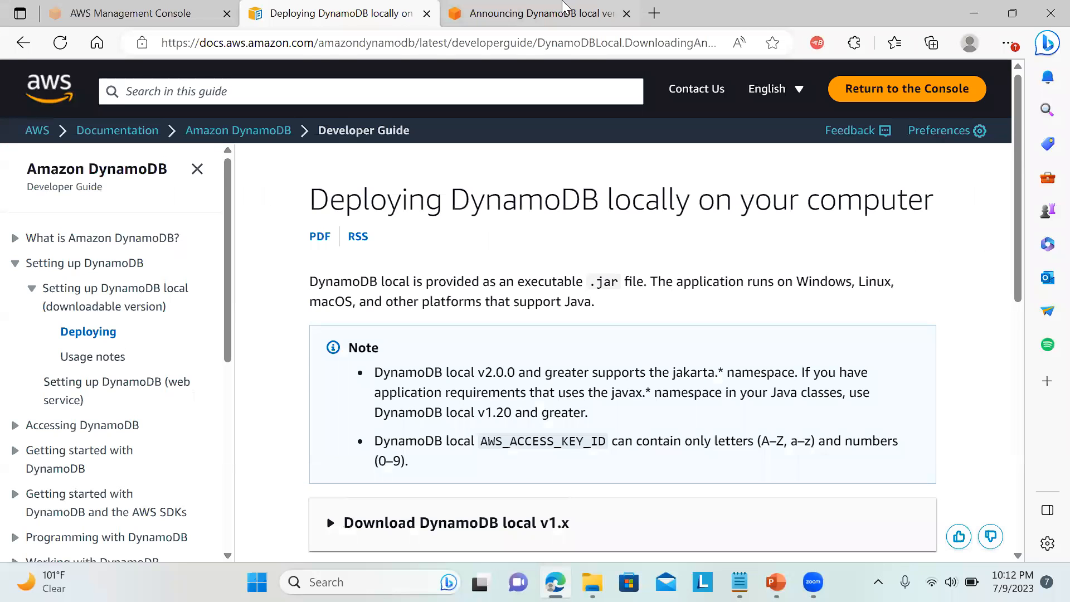
Step: Check the posting date of the DynamoDB local 2.0 announcement
left_click(539, 13)
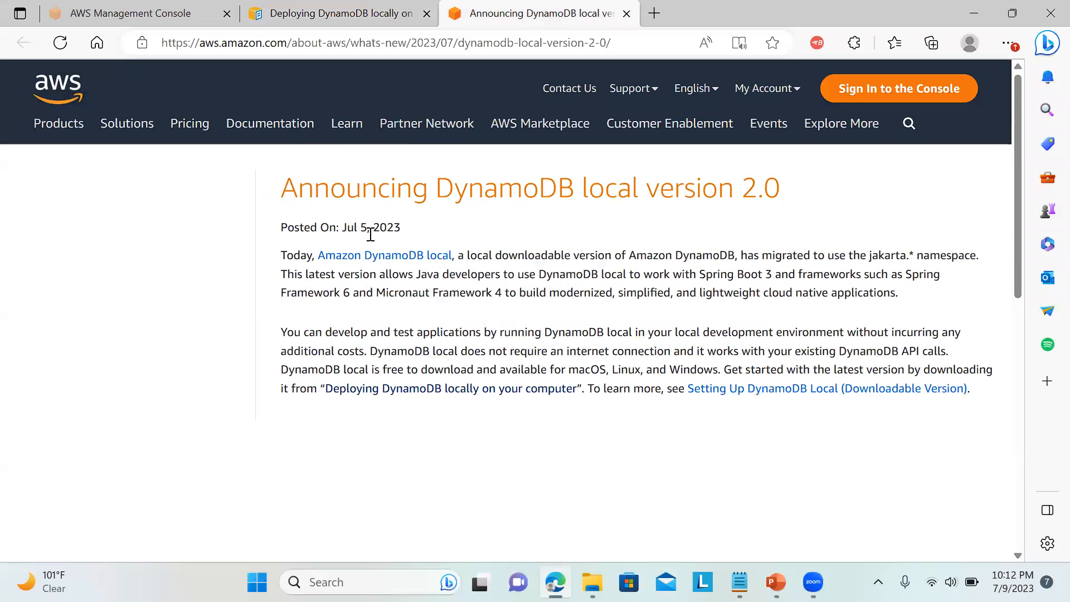
double_click(360, 227)
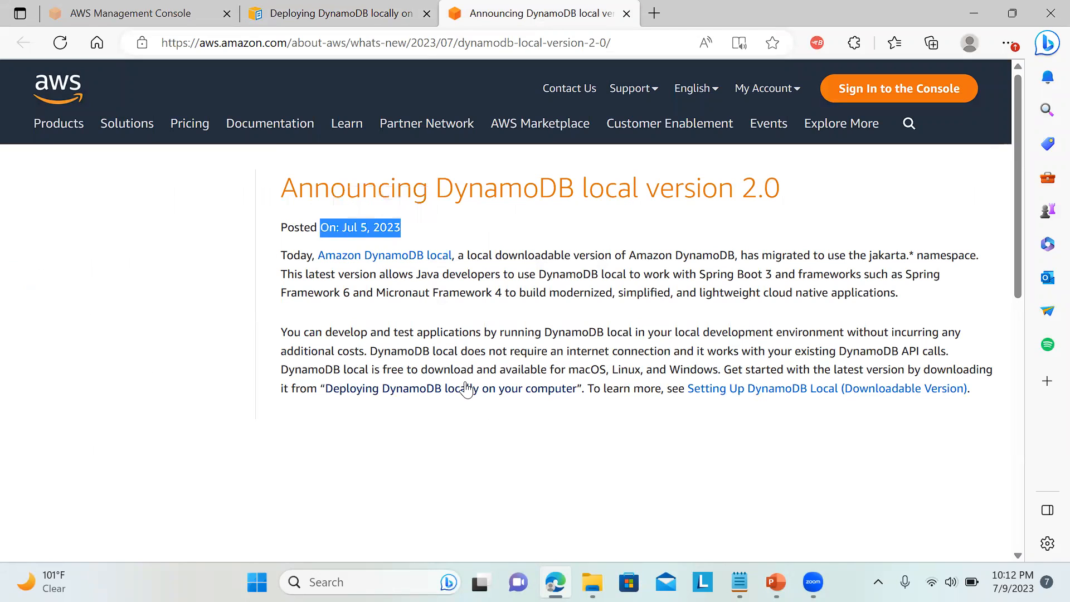
mouse_move(597, 385)
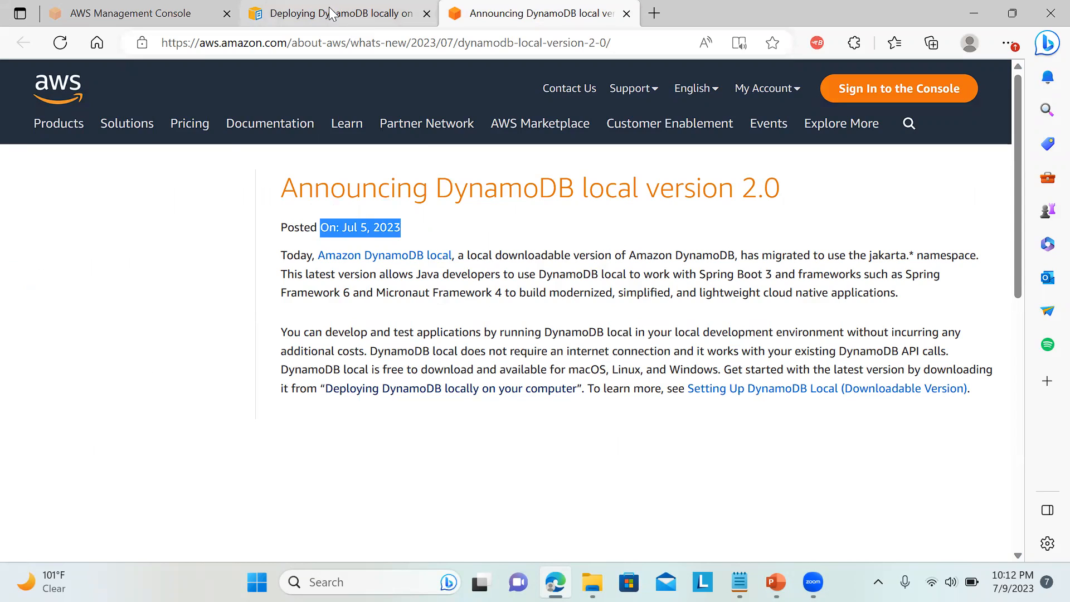
left_click(328, 13)
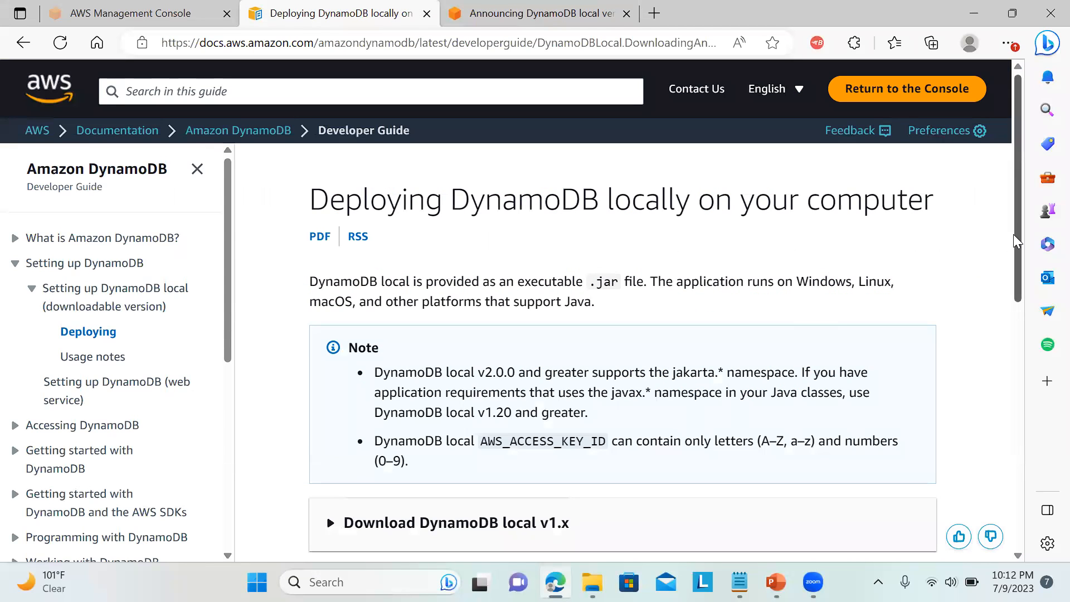
Step: Expand 'Download DynamoDB local v2.x' on the deployment guide and scroll to the download links
scroll("down", 3)
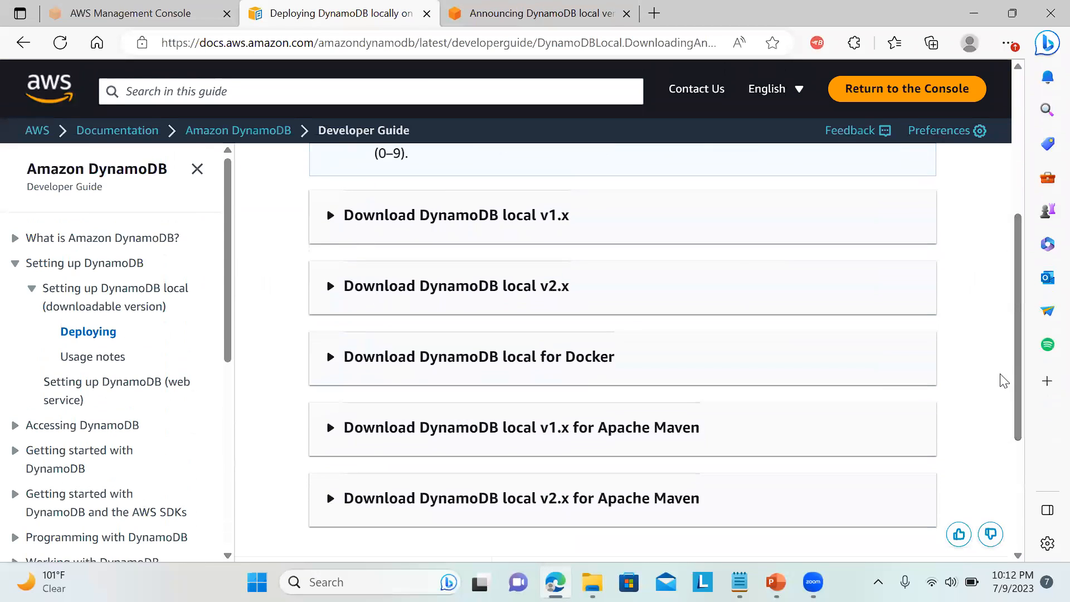
left_click(330, 286)
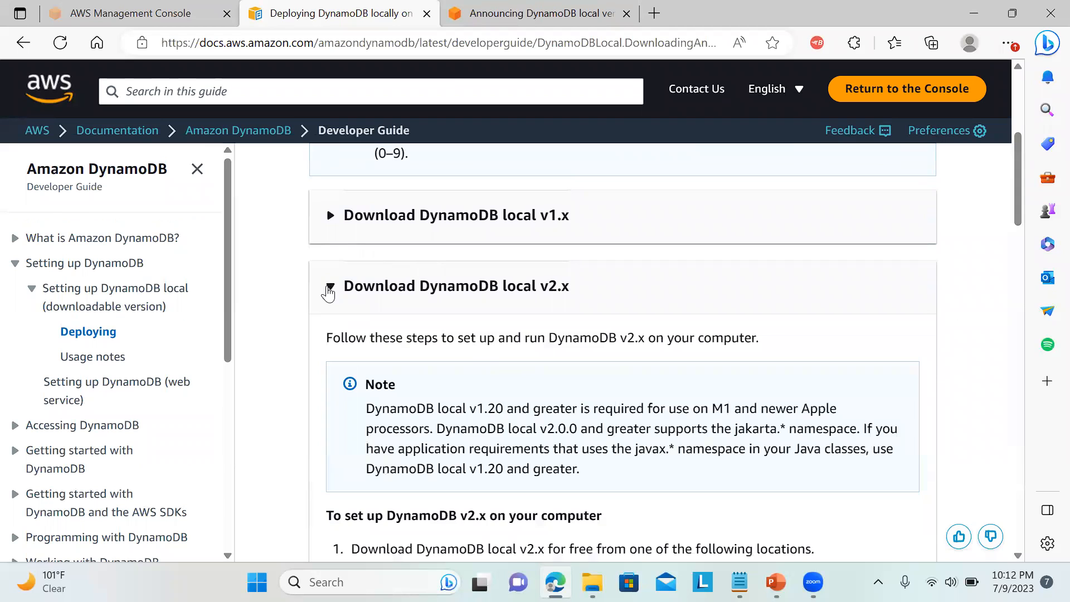
mouse_move(1000, 325)
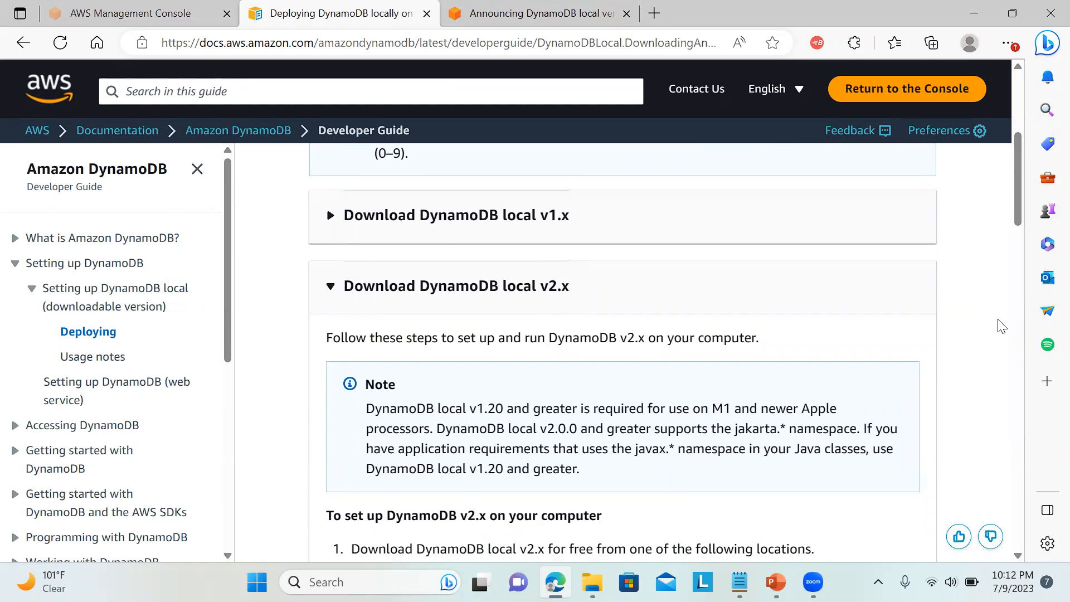
scroll("down", 3)
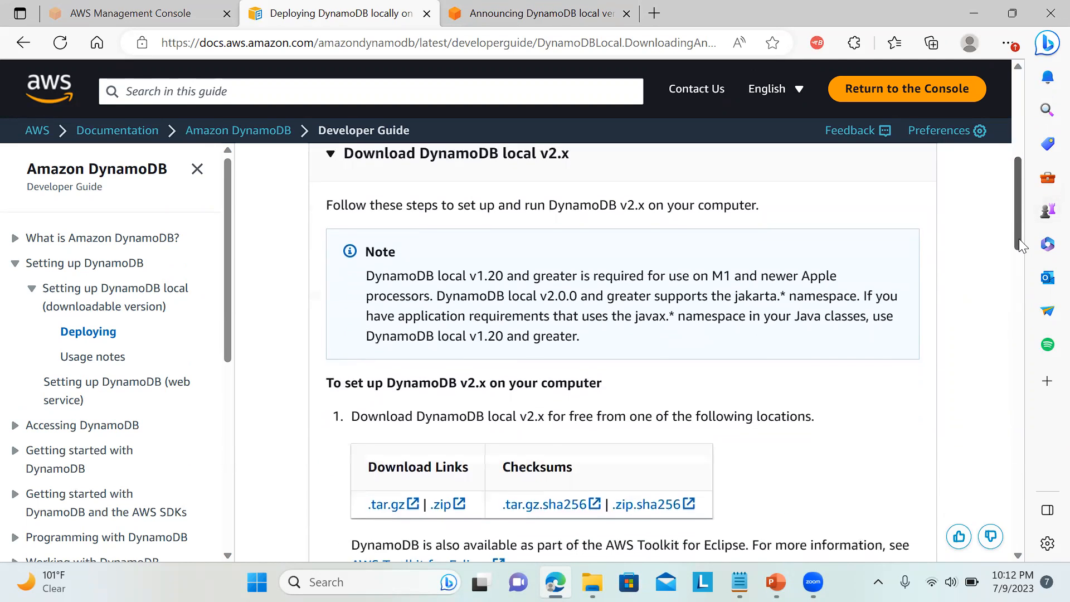
scroll("down", 3)
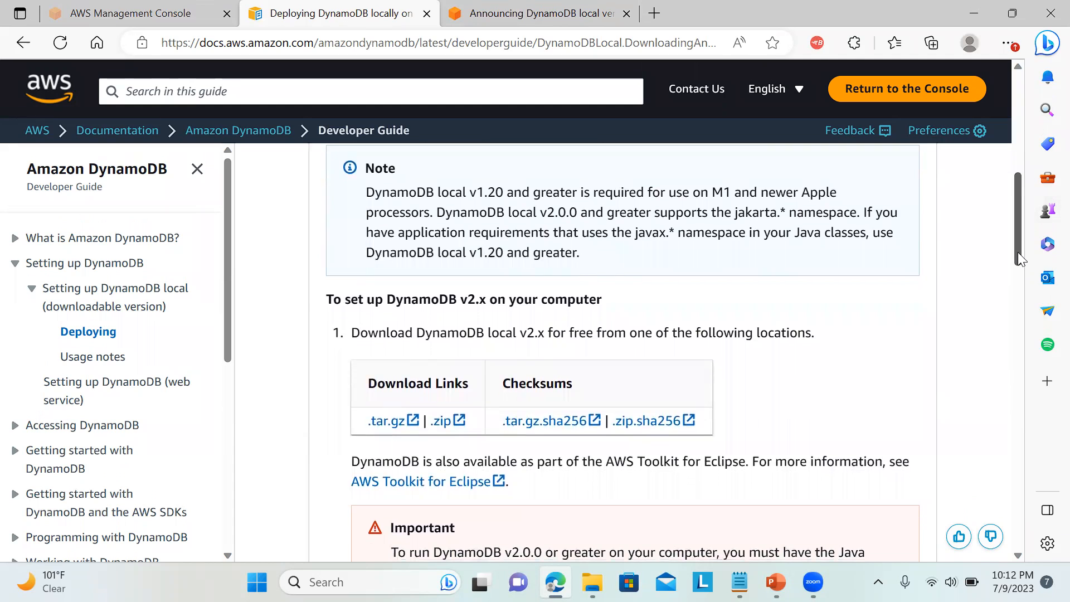
mouse_move(443, 419)
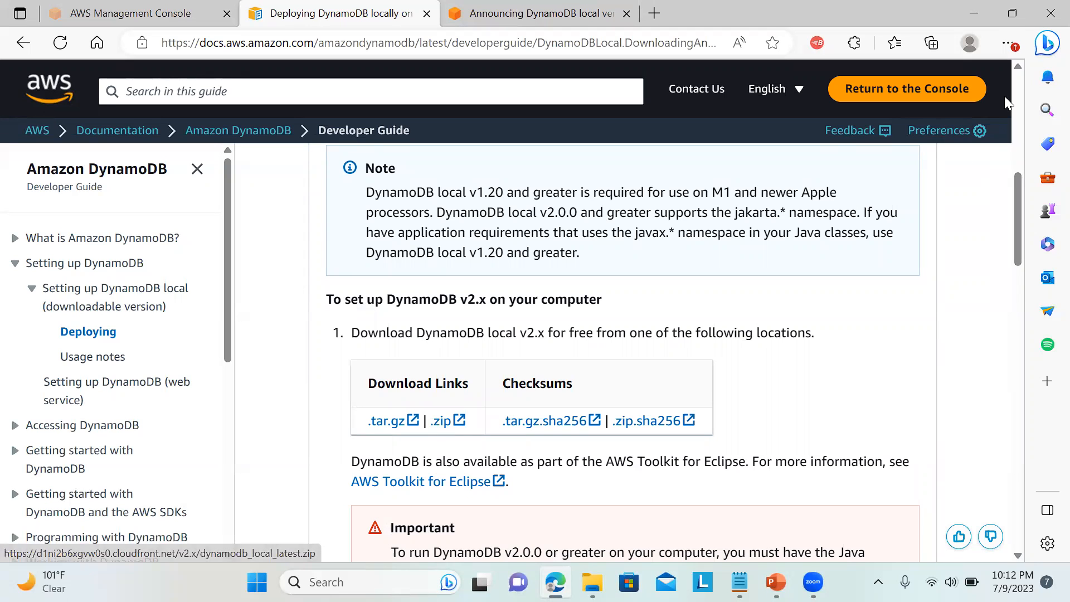
left_click(774, 582)
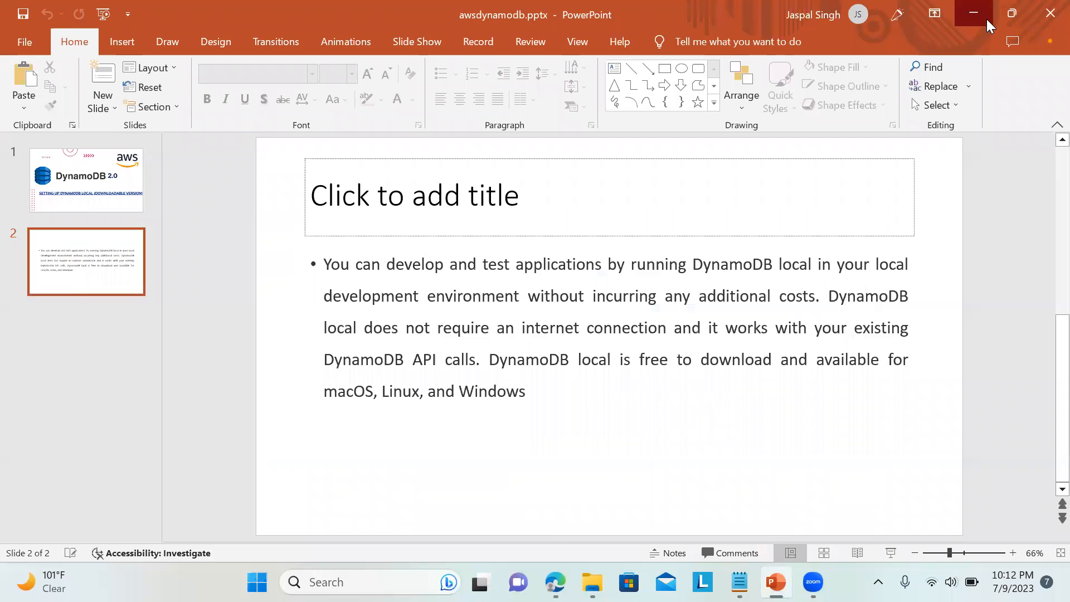
Step: Launch C:\Windows\System32\cmd.exe from the dynamodb_local_latest folder's address bar
left_click(970, 14)
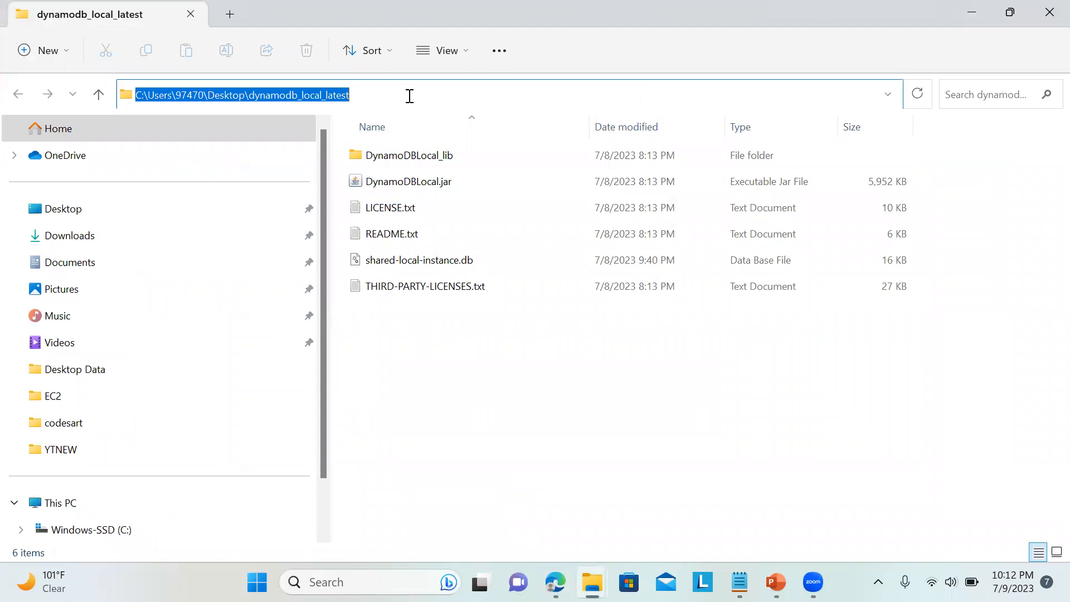
type("d")
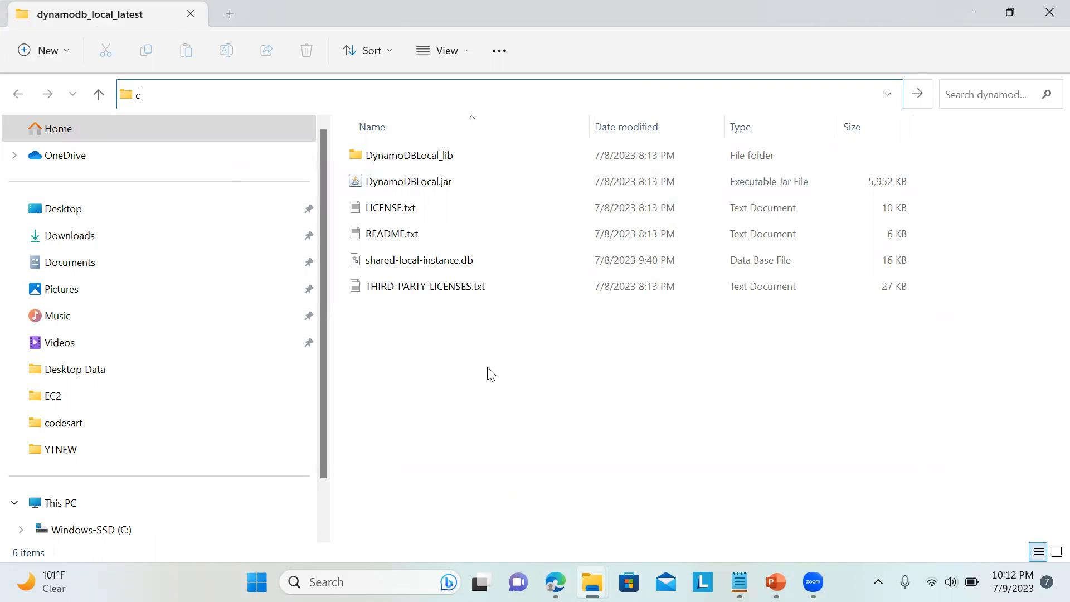
type("C:\\Windows\\System32\\cmd.exe")
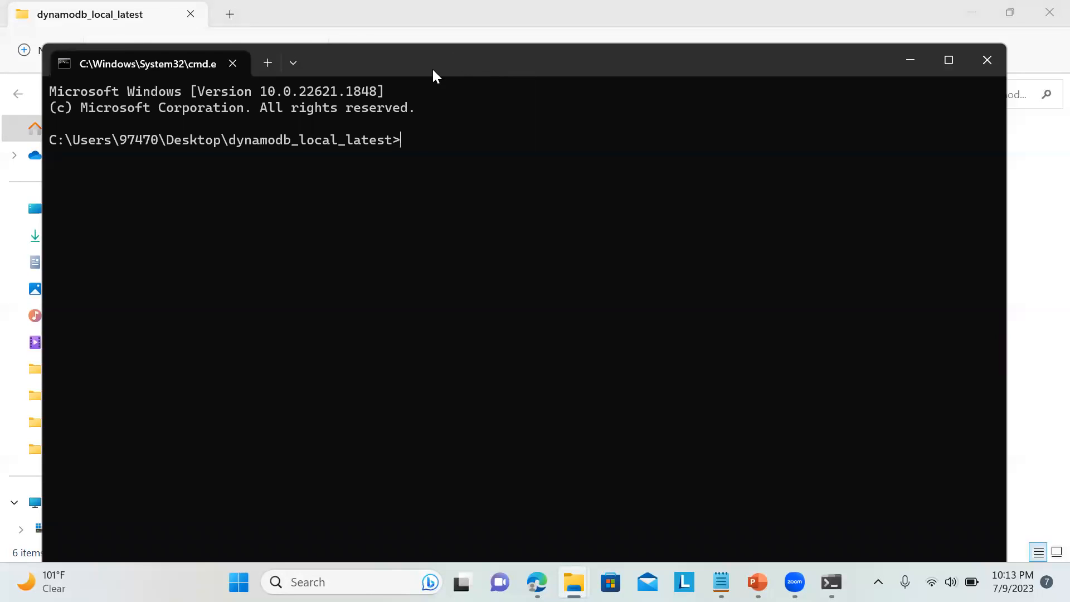
mouse_move(721, 581)
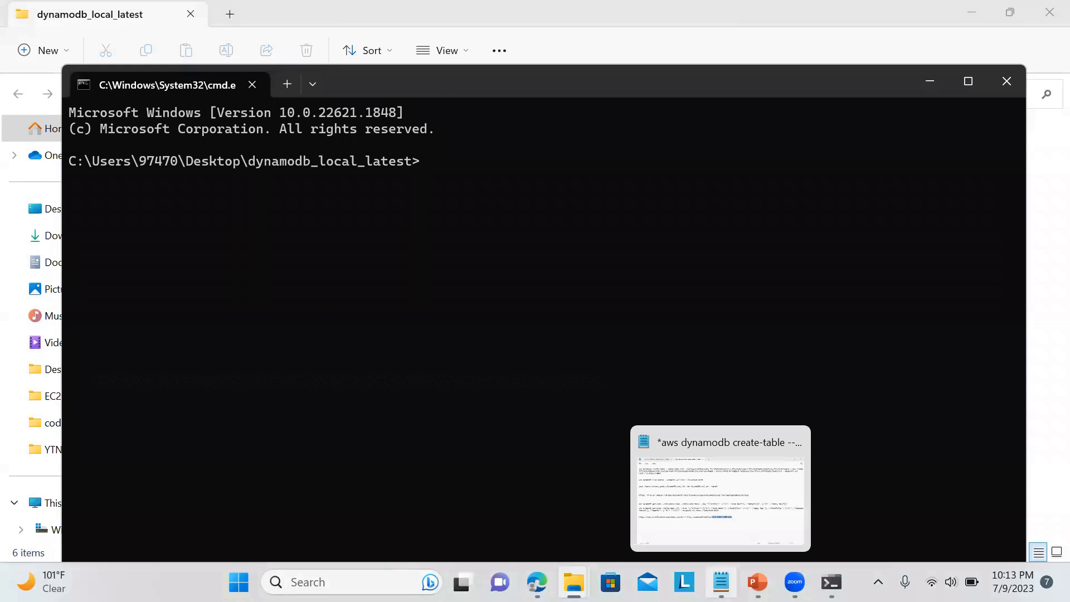
Step: Bring up the Notepad notes and copy the java DynamoDB Local launch line
left_click(719, 488)
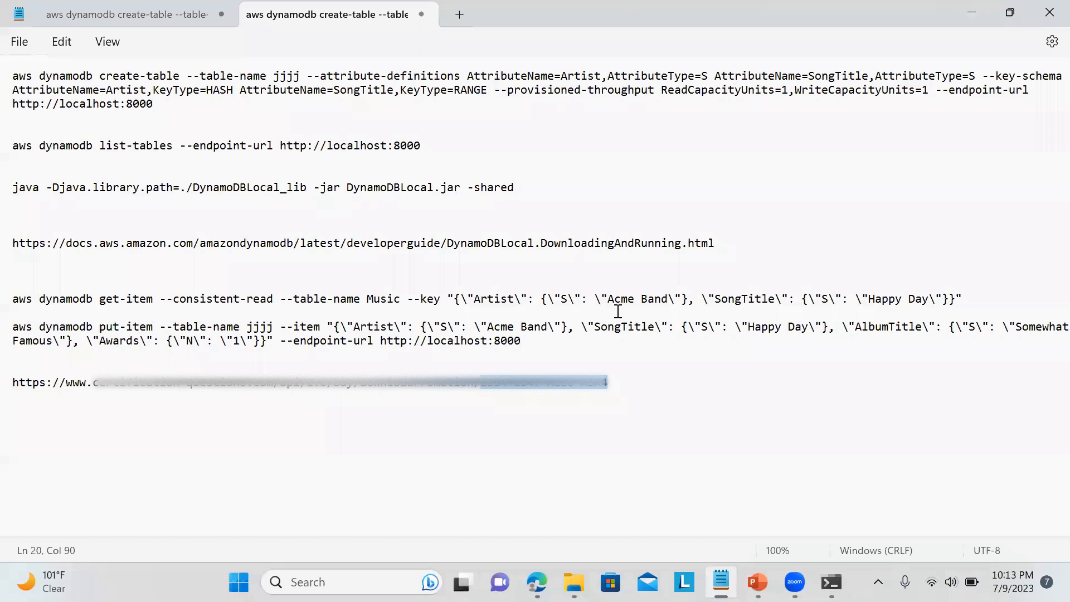
mouse_move(475, 171)
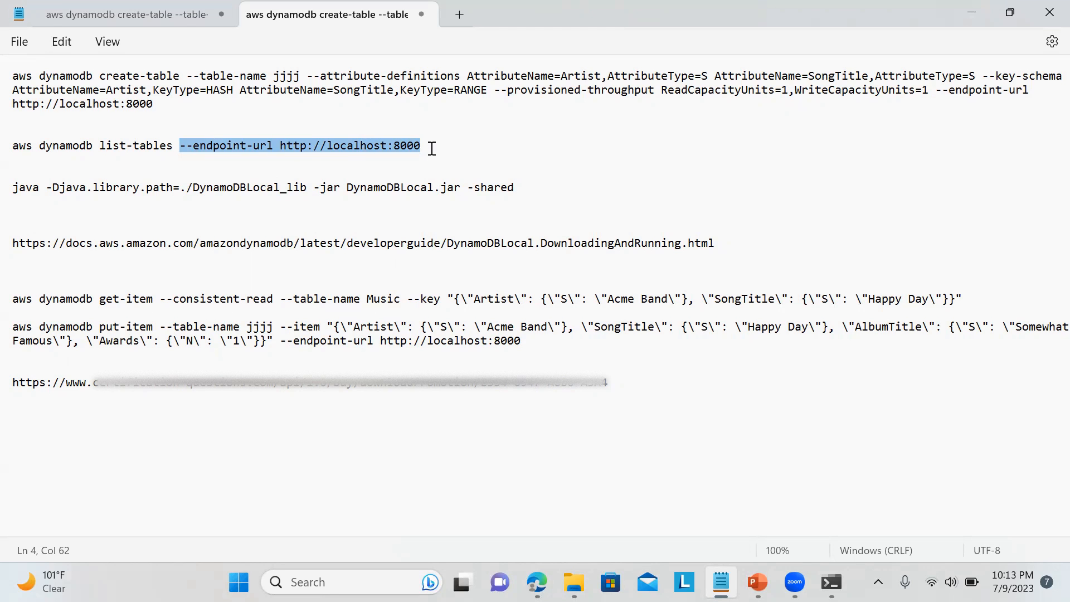
left_click(422, 146)
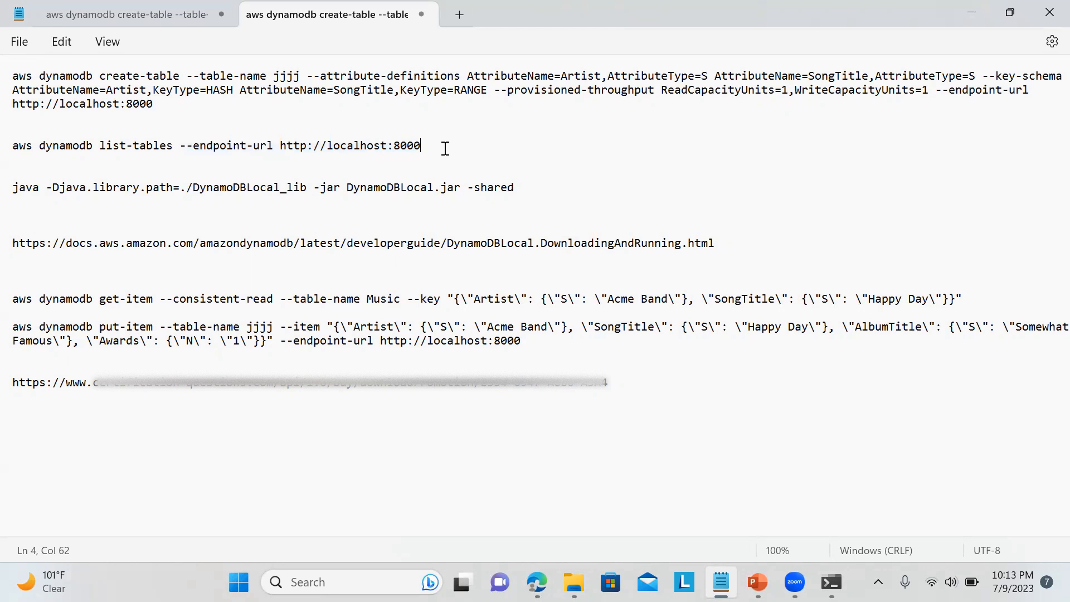
mouse_move(499, 186)
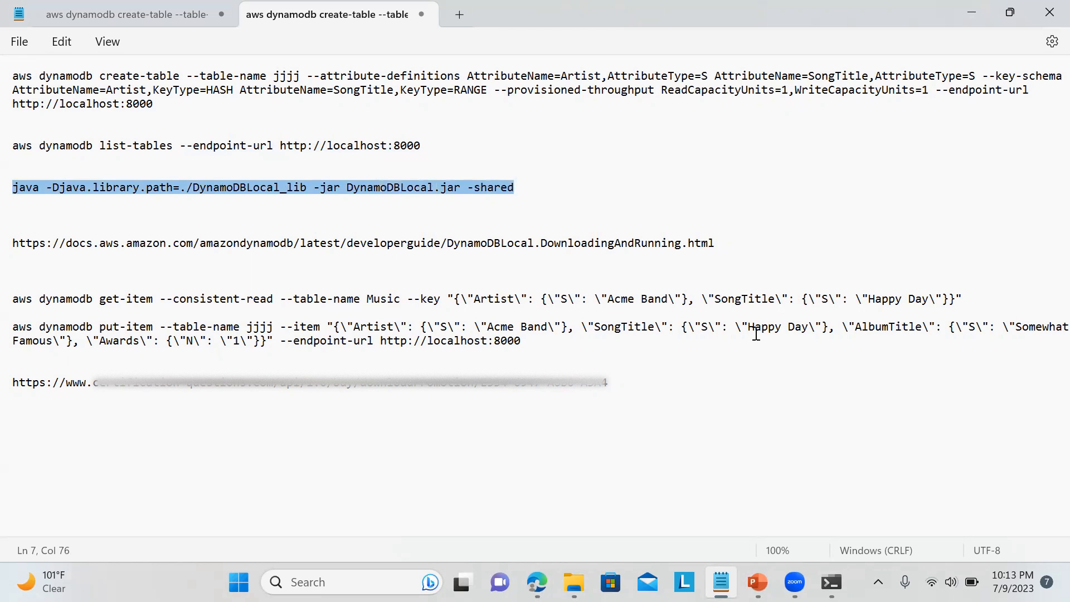
Step: Run 'java -Djava.library.path=./DynamoDBLocal_lib -jar DynamoDBLocal.jar -shared', which prints a usage error
left_click(830, 581)
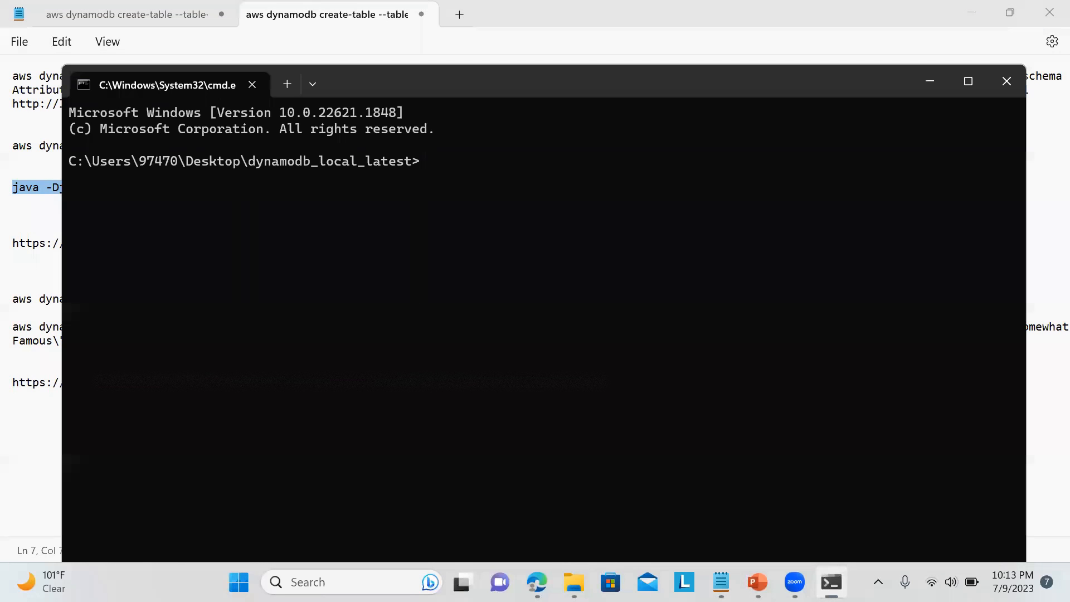
type("java -Djava.library.path=./DynamoDBLocal_lib -jar DynamoDBLocal.jar -shared")
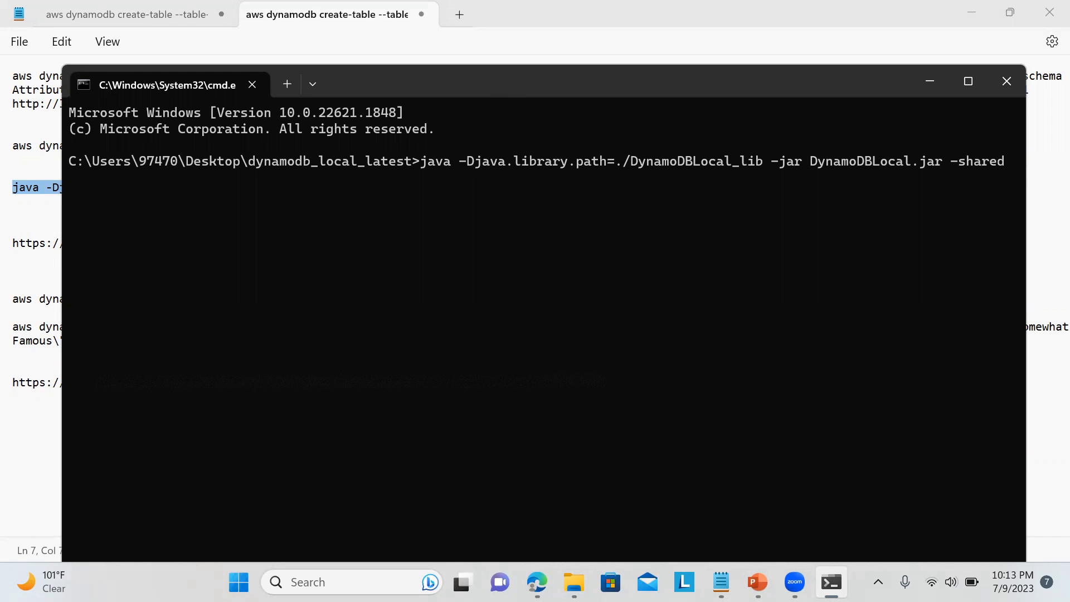
key("Return")
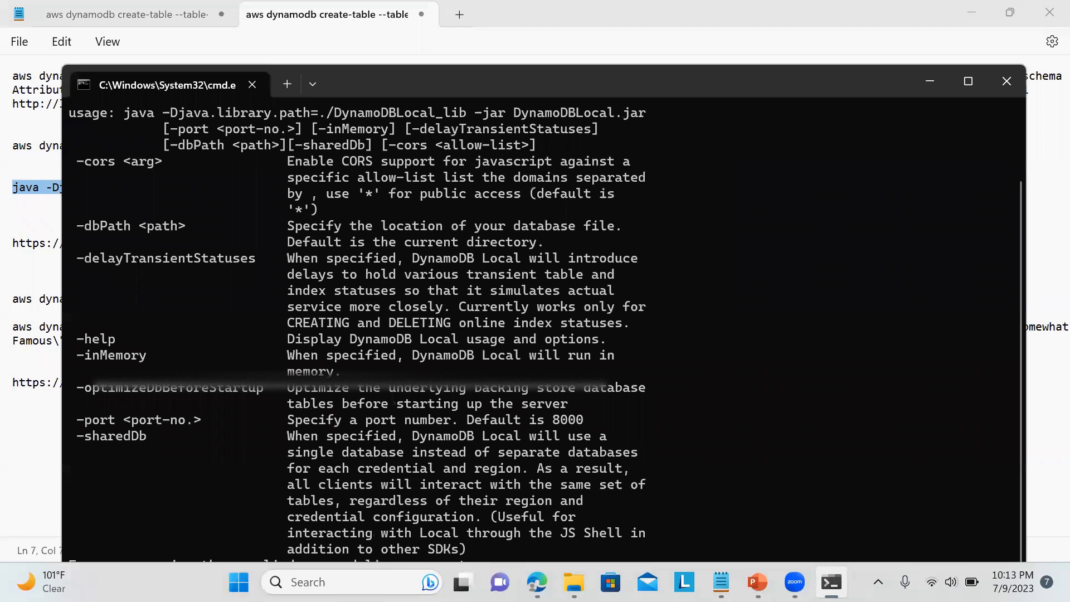
mouse_move(651, 64)
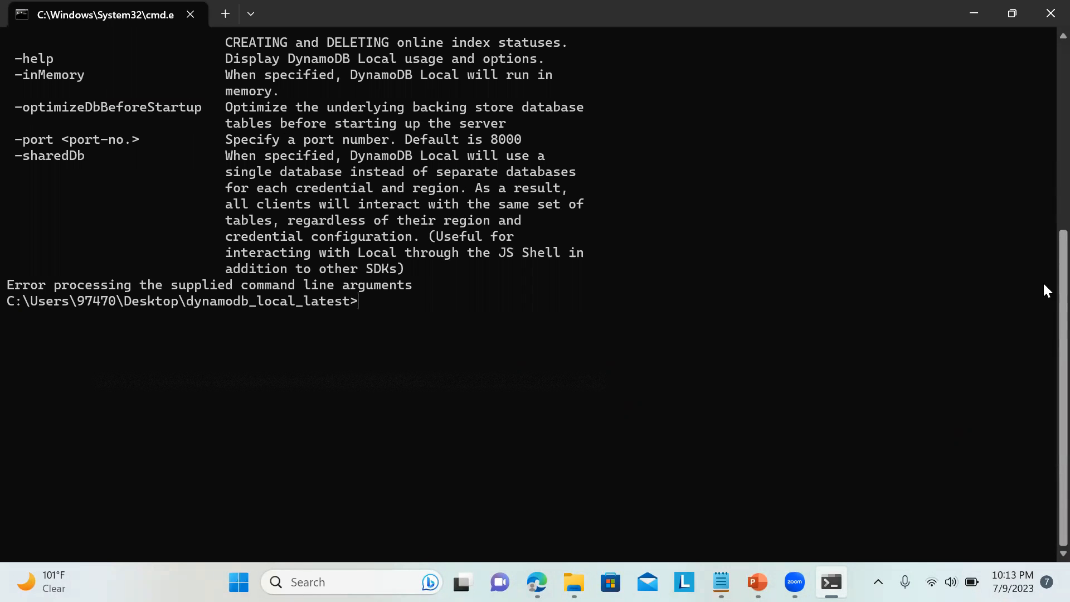
mouse_move(730, 570)
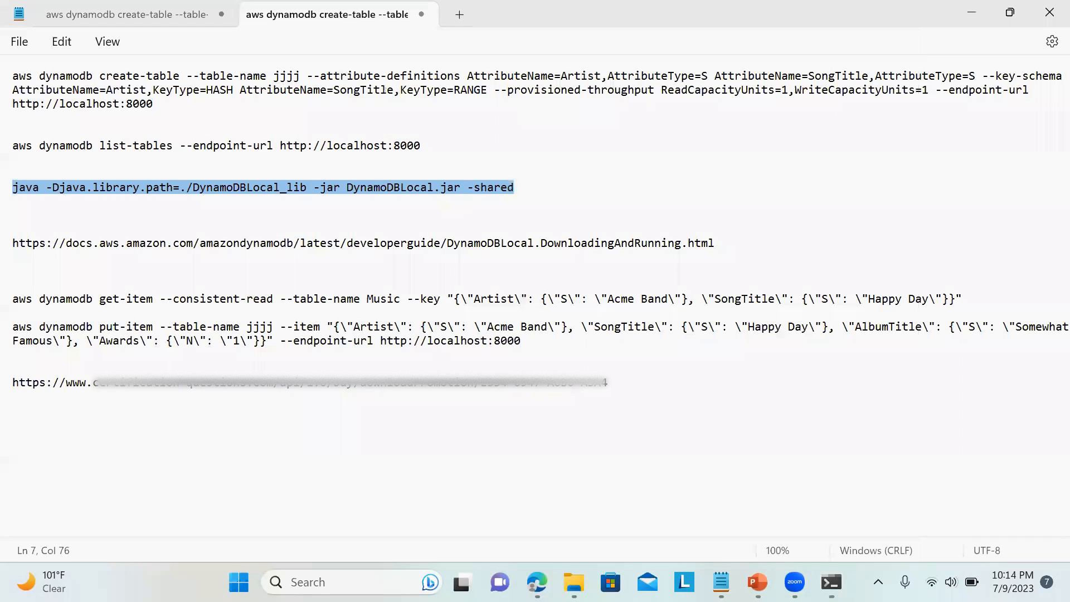
mouse_move(535, 581)
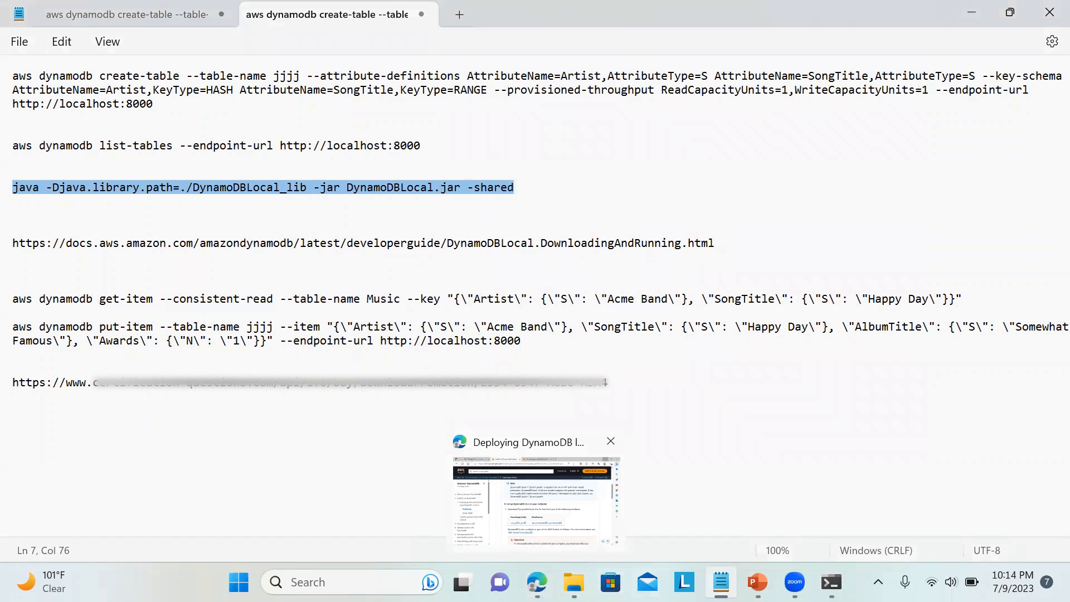
Step: Check the deployment guide's -sharedDb launch command, then return to Command Prompt
left_click(529, 498)
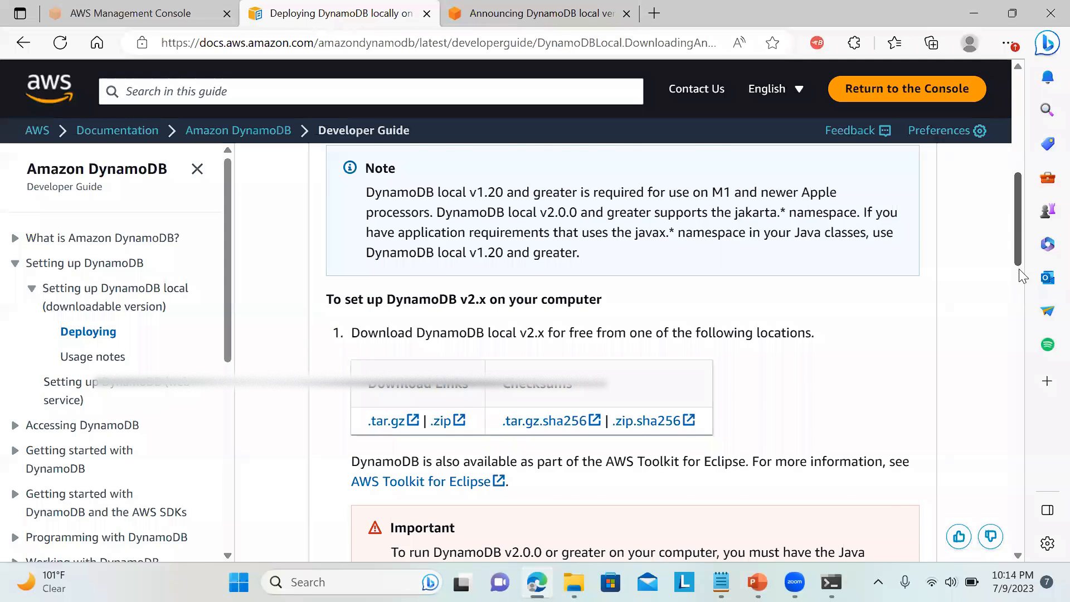
scroll("down", 3)
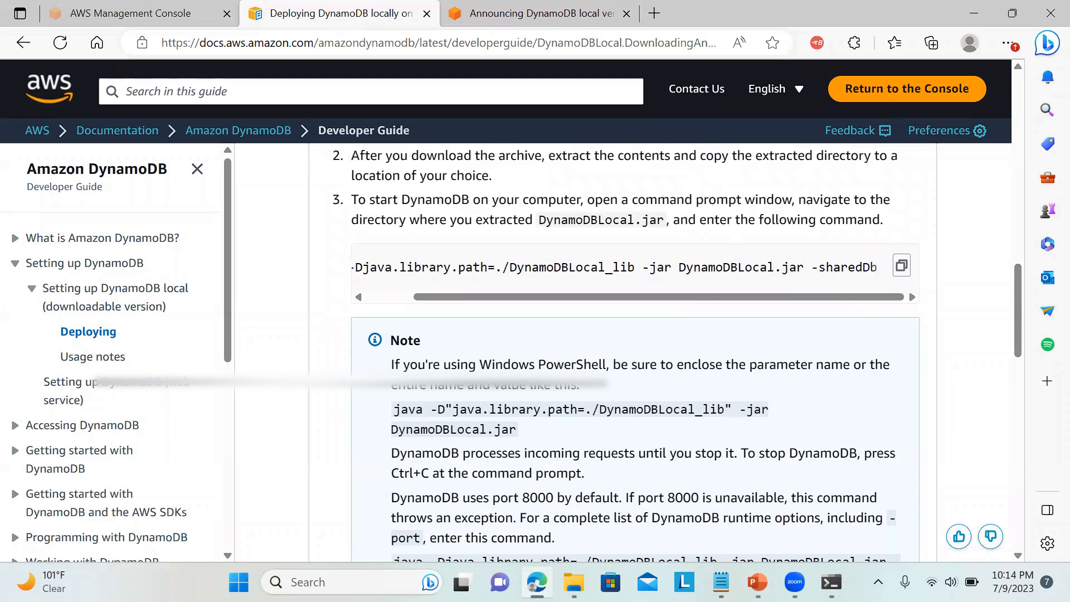
left_click(830, 582)
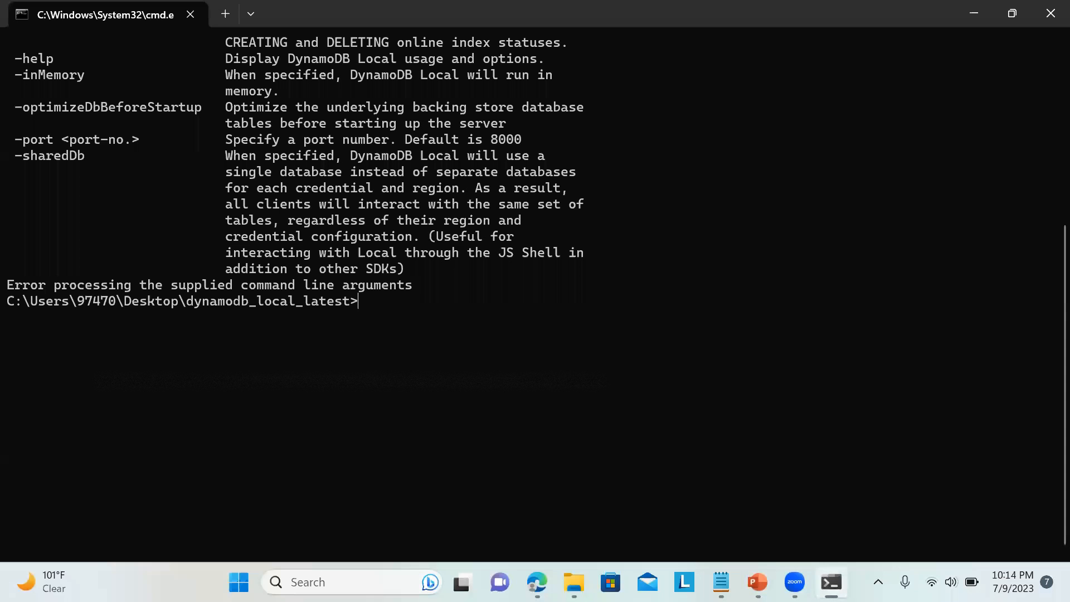
Step: Run the java DynamoDBLocal.jar command with -sharedDb to start DynamoDB Local on port 8000
type("java -Djava.library.path=./DynamoDBLocal_lib -jar DynamoDBLocal.jar -sharedDb")
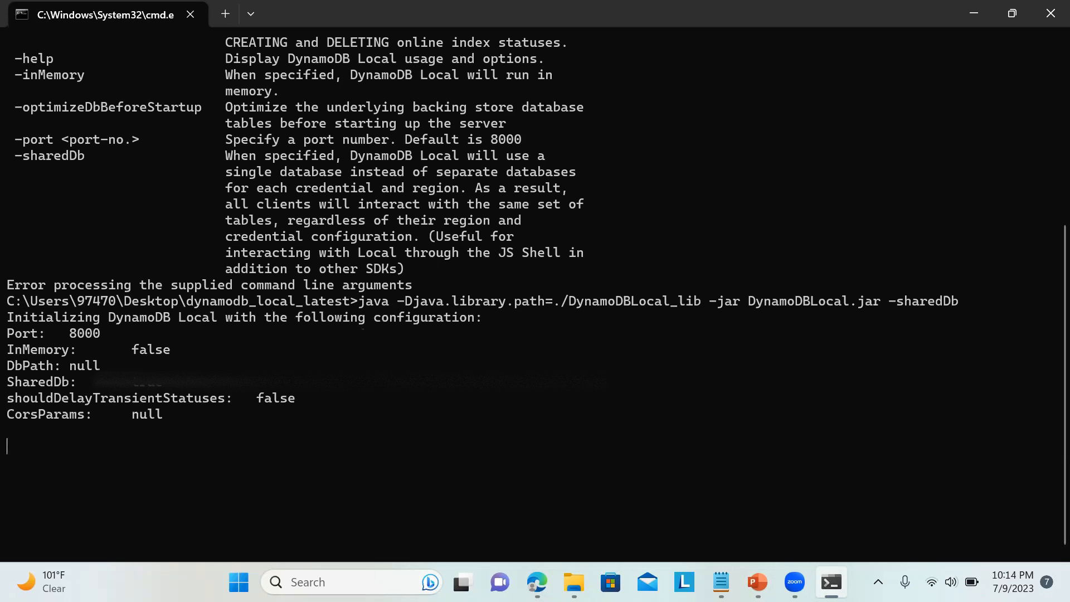
mouse_move(380, 459)
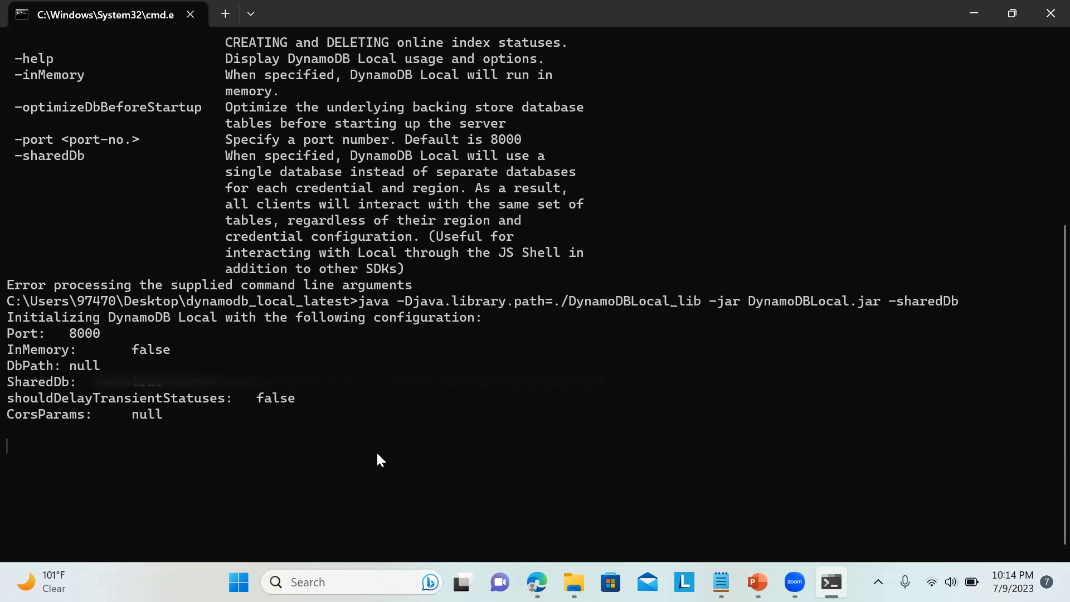
mouse_move(355, 425)
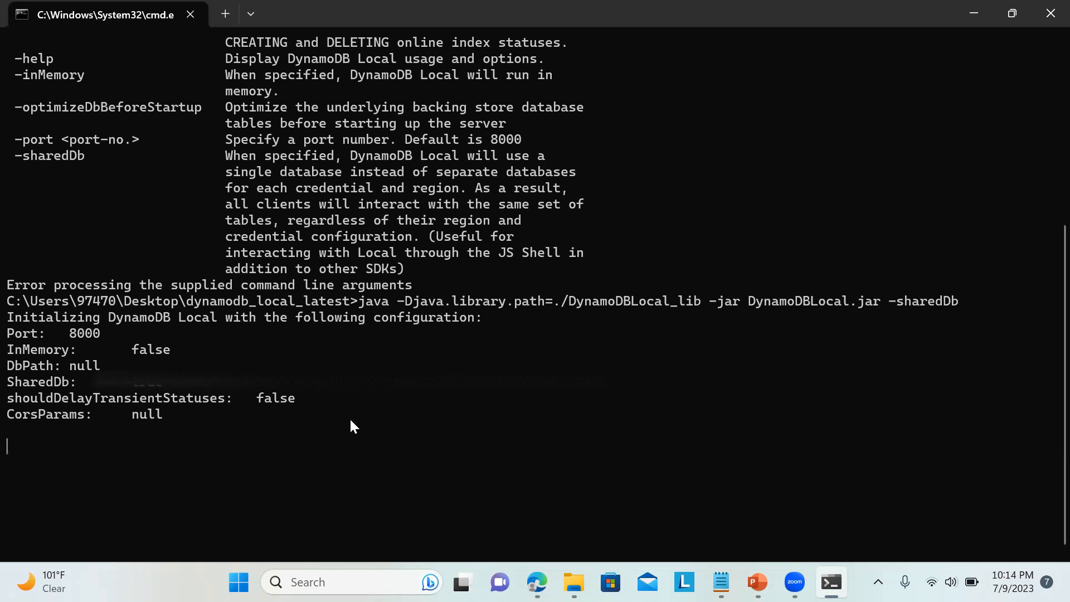
mouse_move(241, 331)
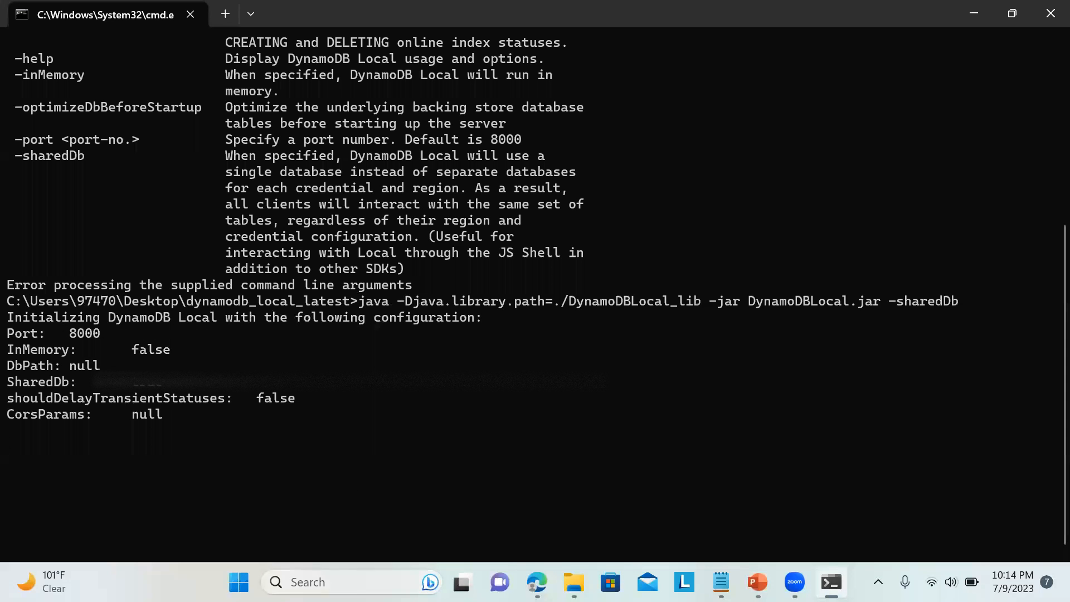
left_click(238, 582)
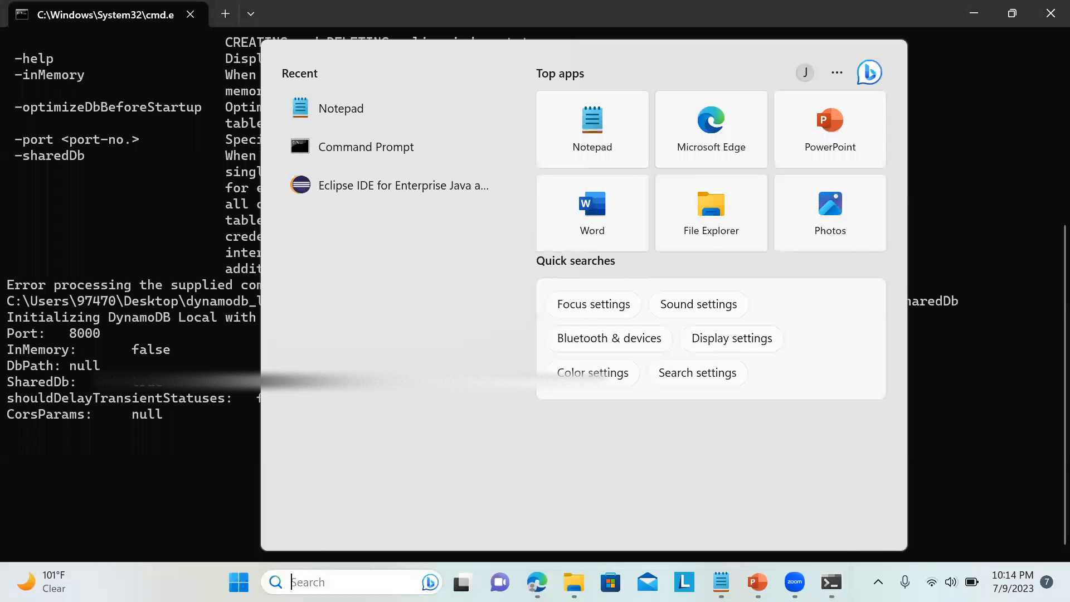
type("cmd")
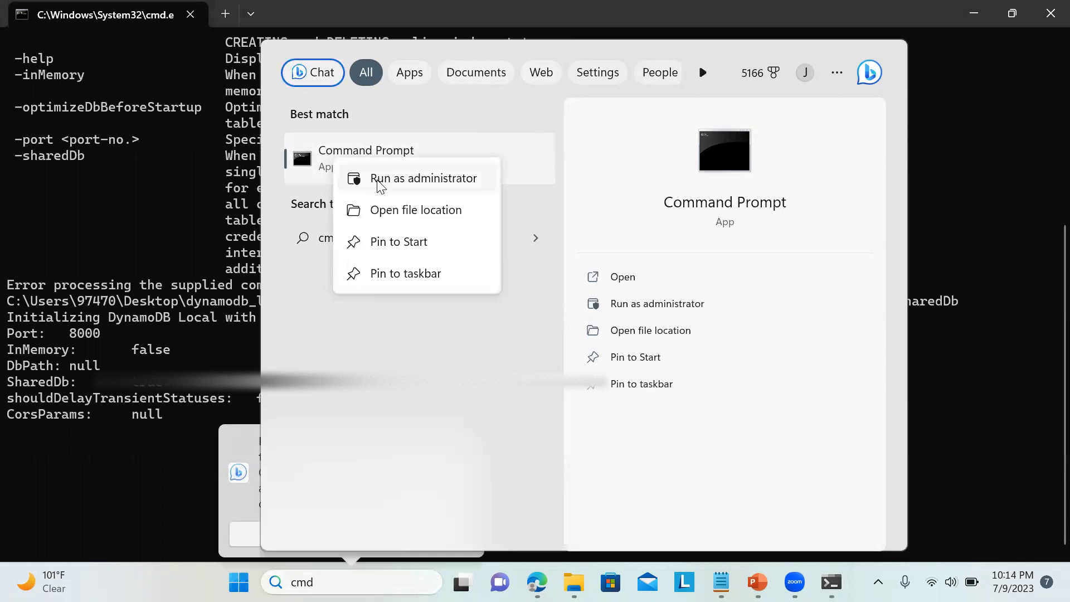
left_click(424, 178)
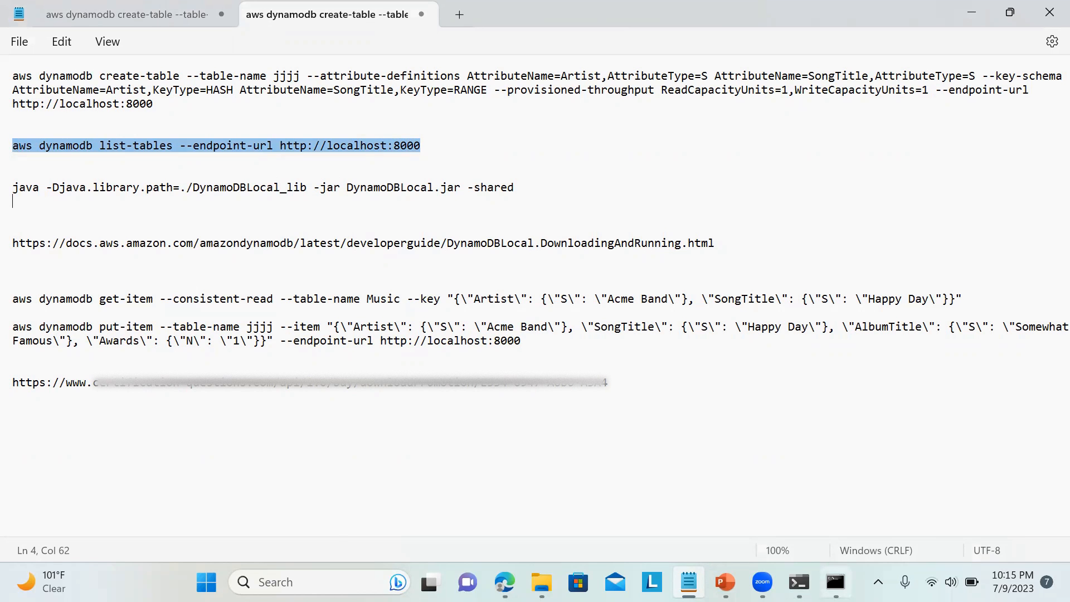
left_click(833, 582)
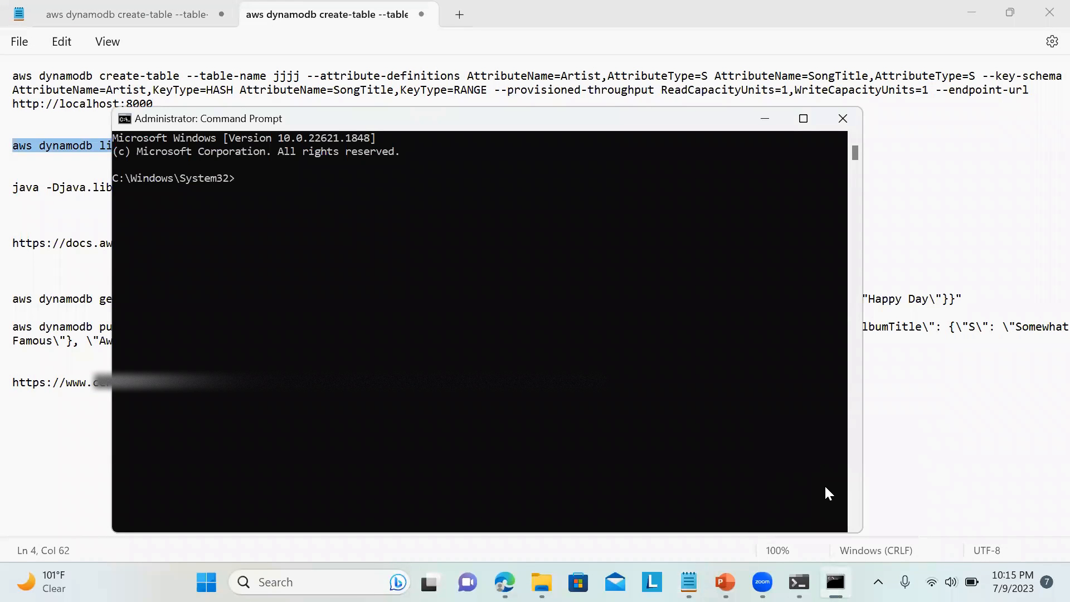
mouse_move(334, 230)
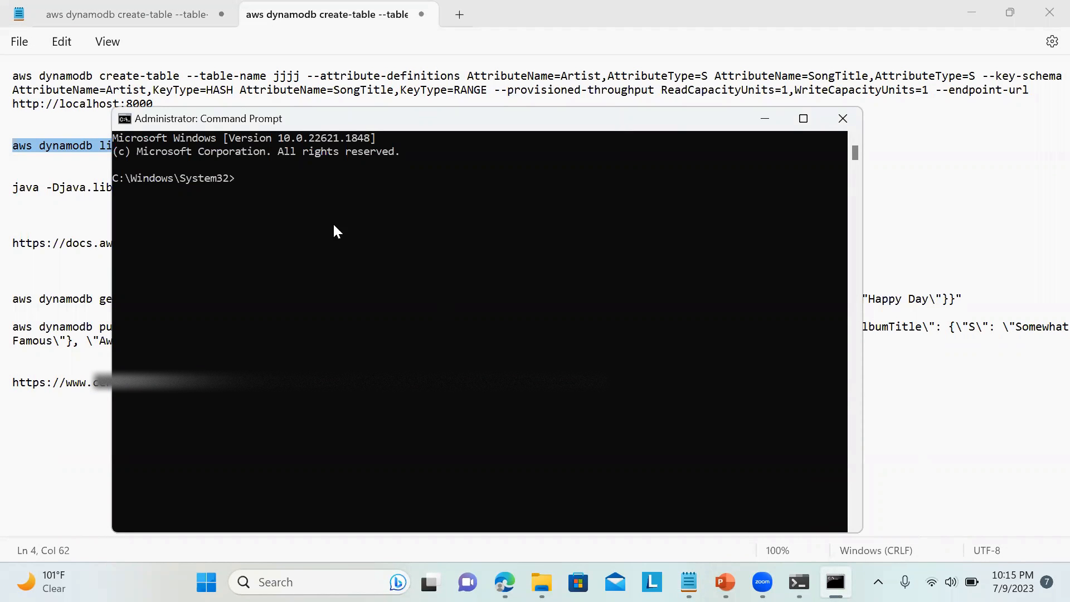
mouse_move(257, 187)
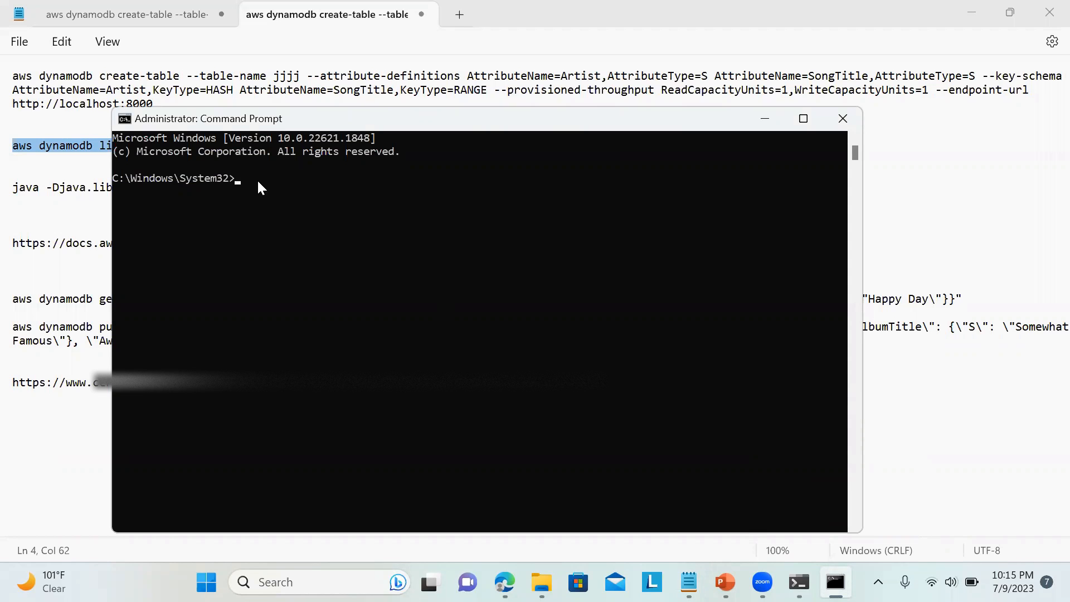
type("aws dynamodb list-tables --endpoint-url http://localhost:8000")
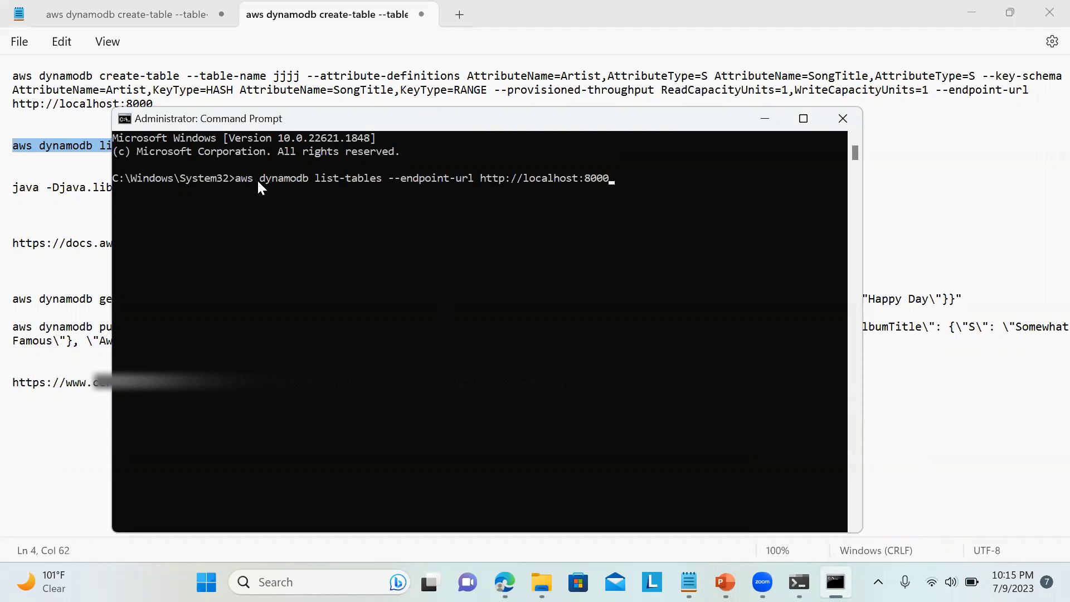
key("Return")
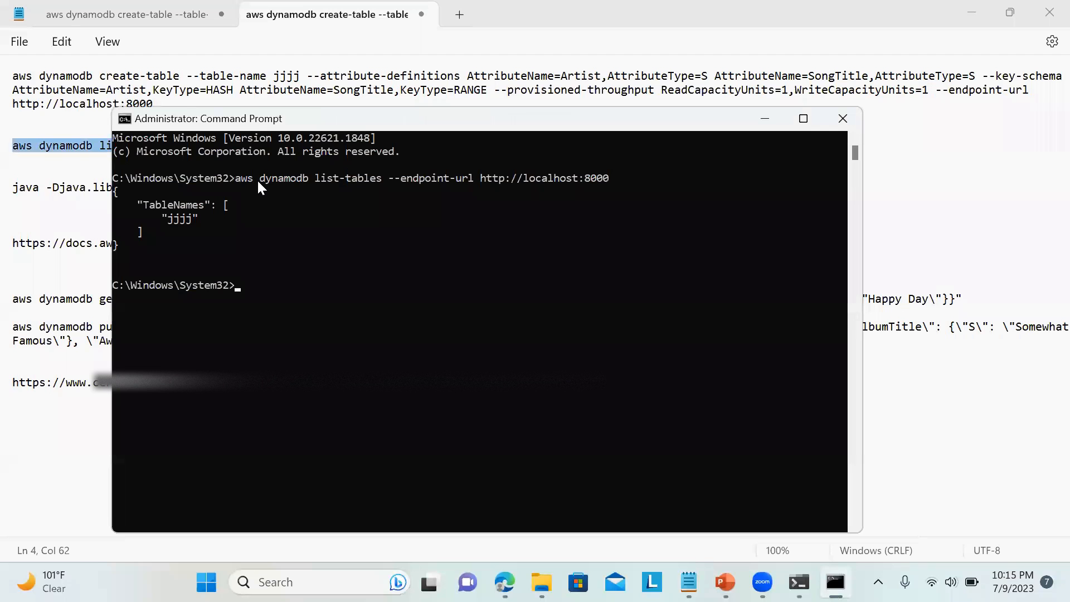
mouse_move(231, 237)
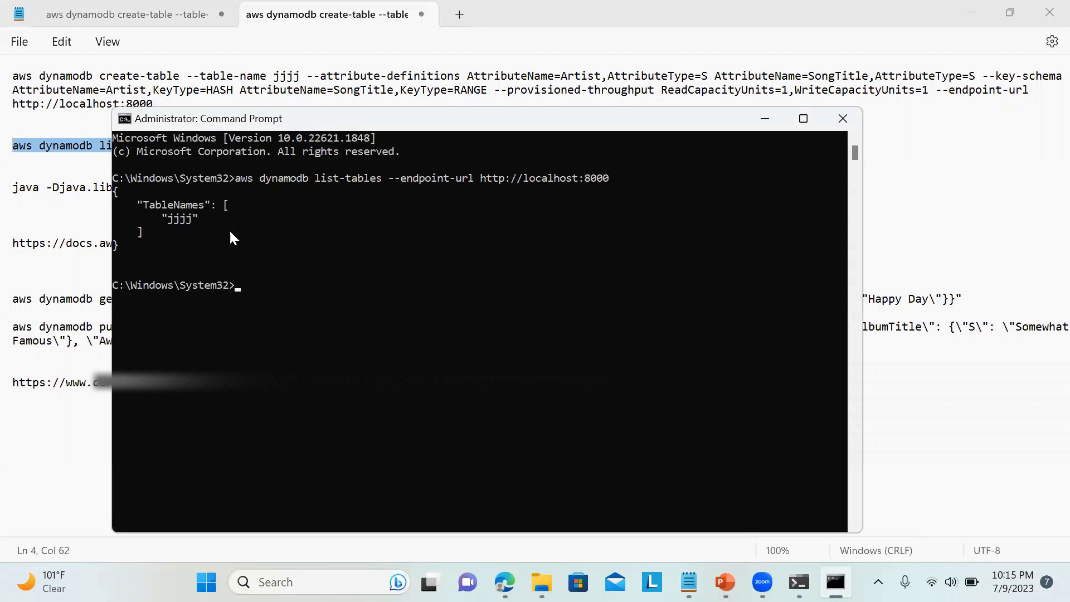
mouse_move(306, 290)
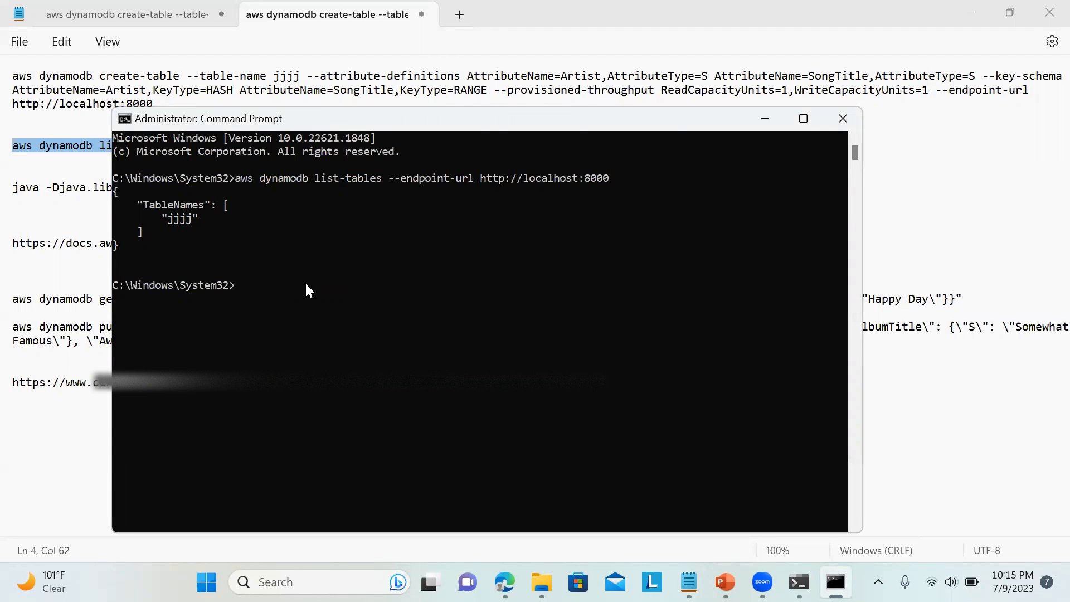
mouse_move(335, 140)
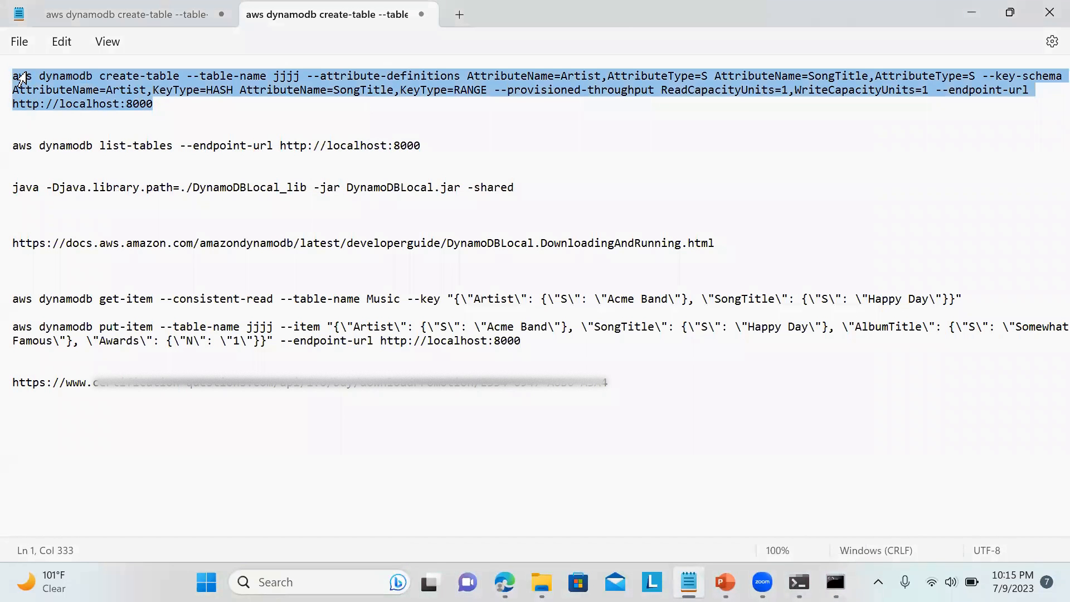
mouse_move(835, 583)
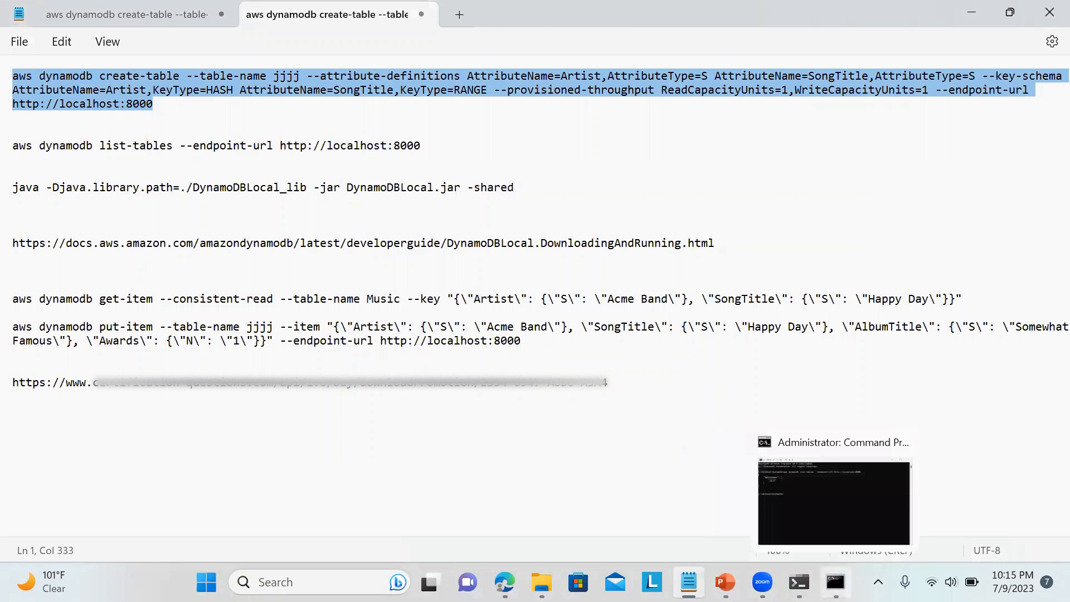
Step: Create table testtable via the edited create-table command and list tables to confirm it
left_click(833, 502)
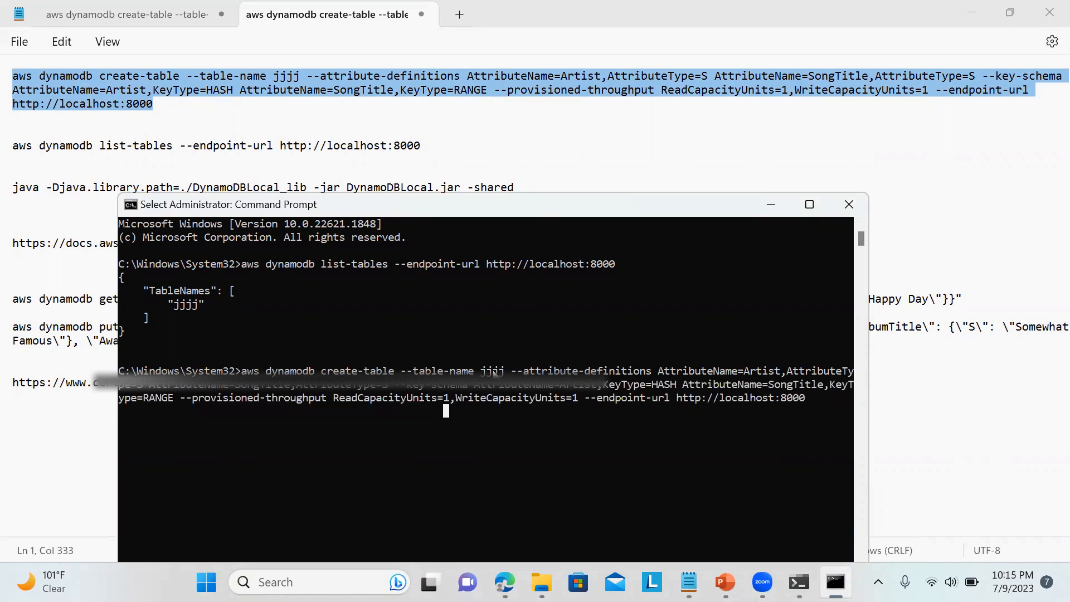
left_click(478, 398)
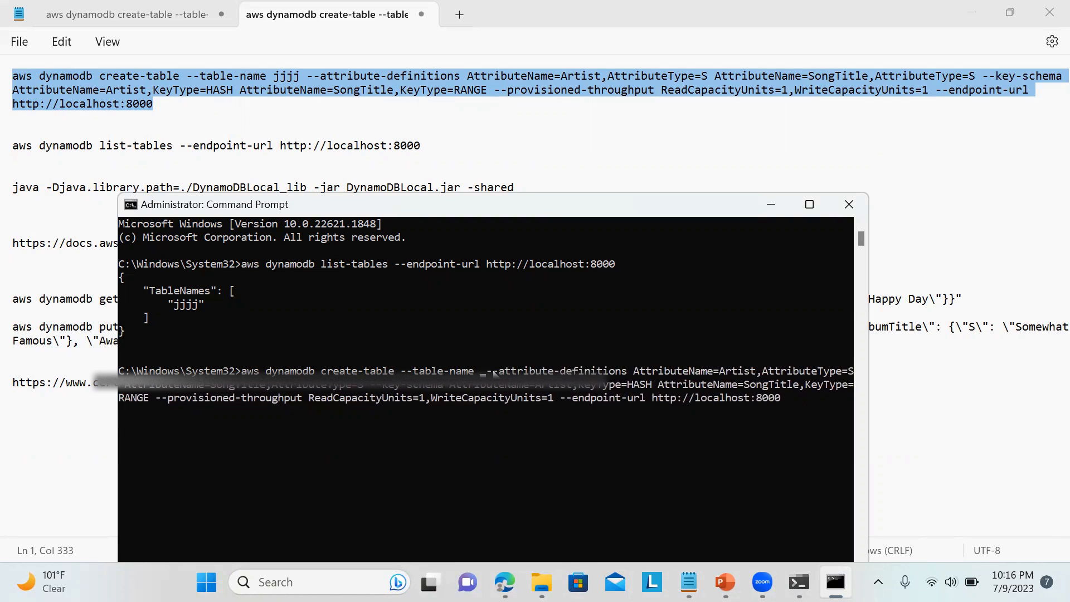
type("tegtta")
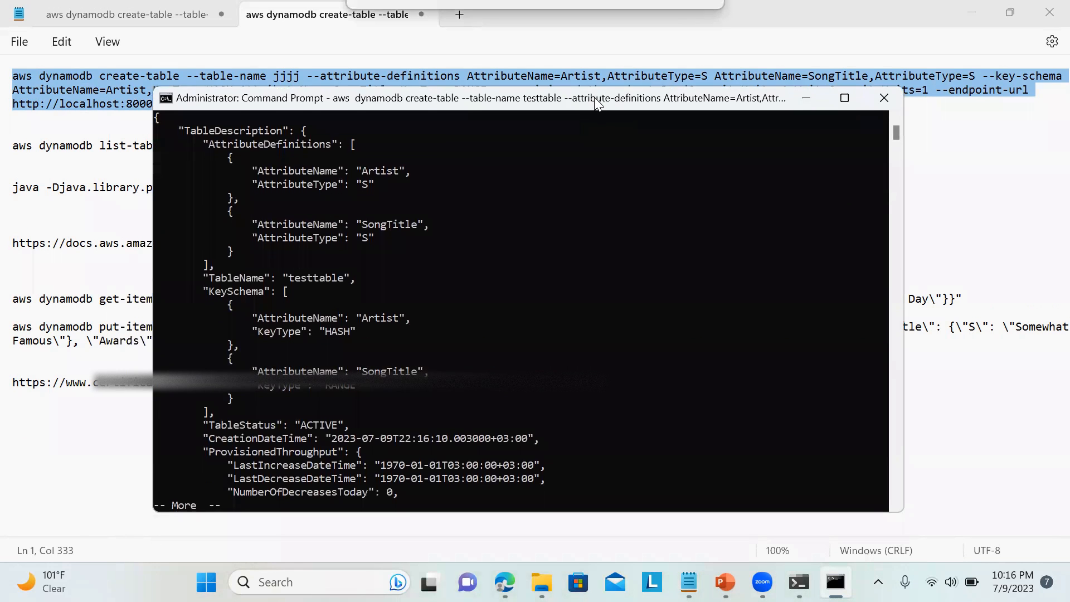
scroll("down", 3)
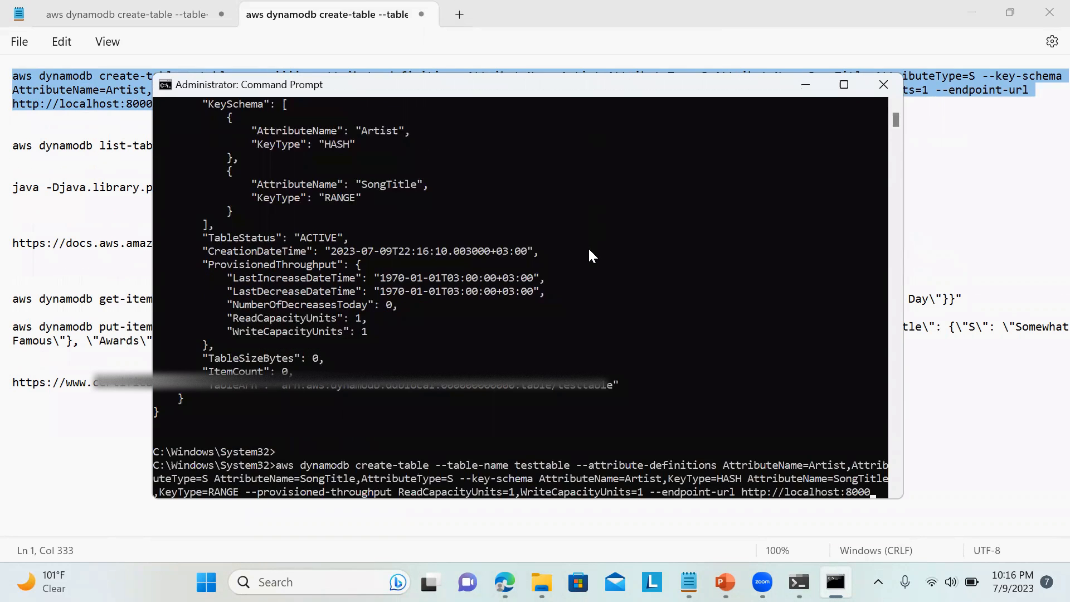
key("Return")
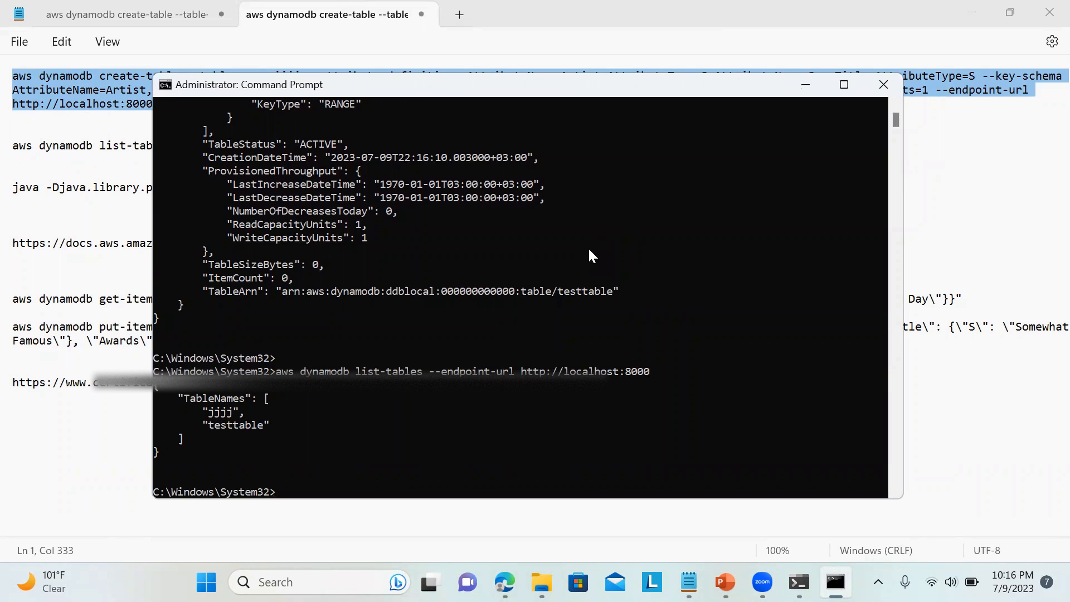
mouse_move(122, 197)
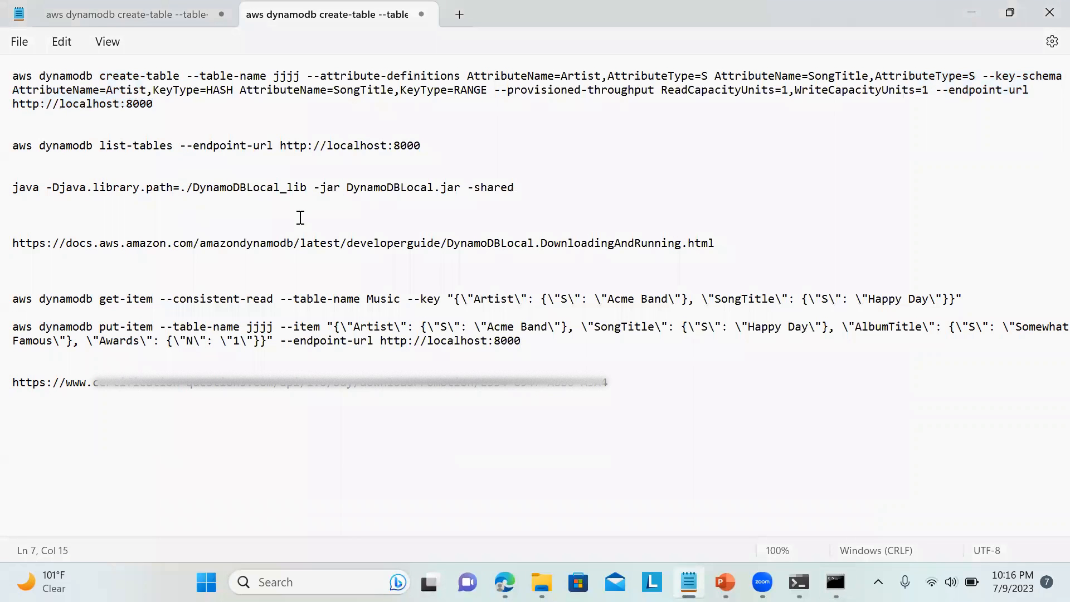
mouse_move(541, 345)
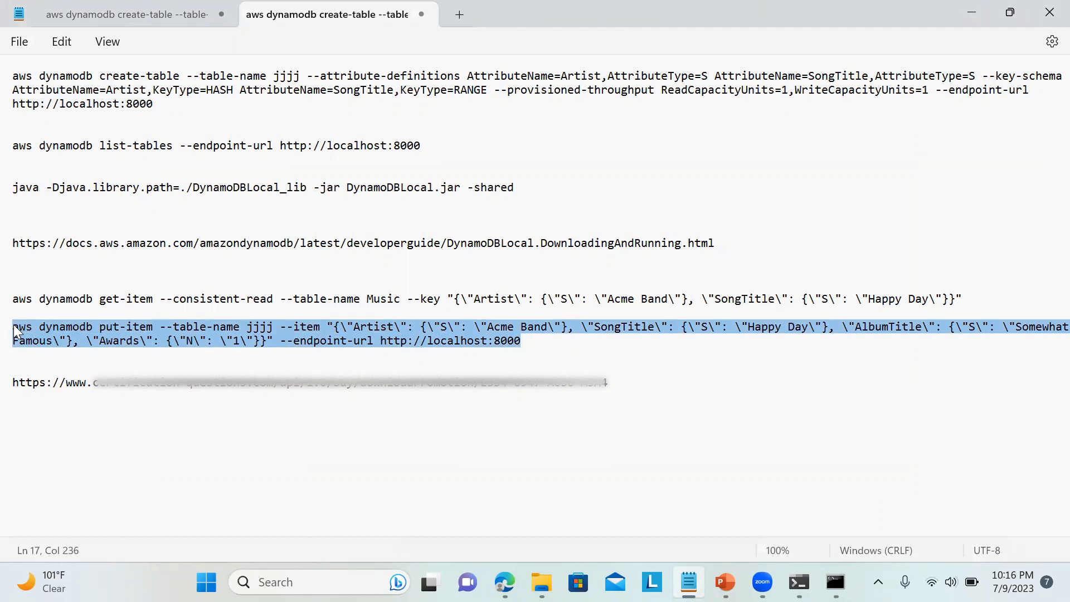
mouse_move(781, 570)
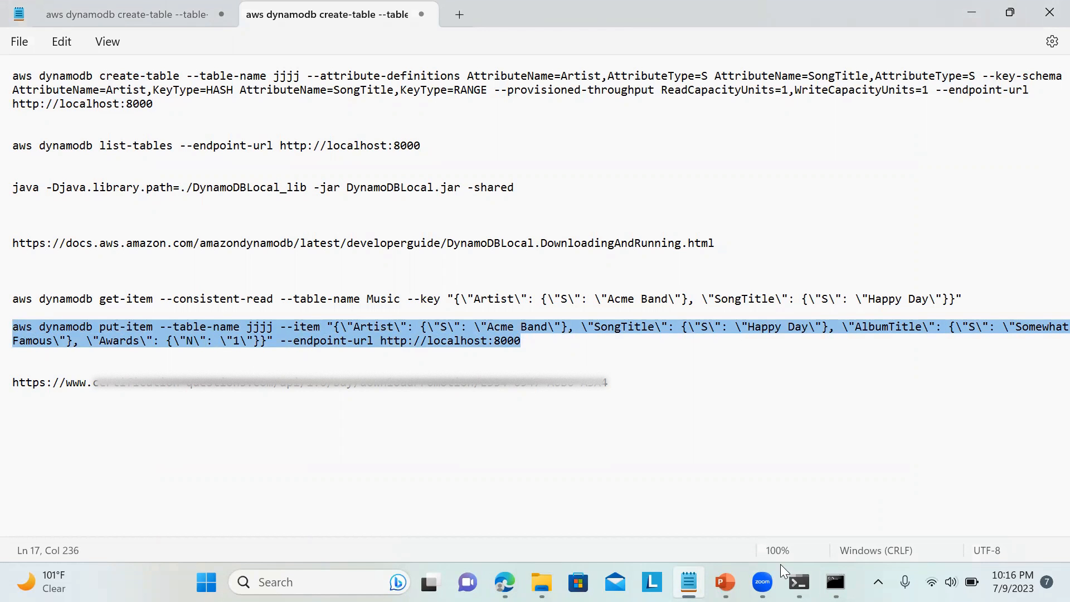
Step: Run the put-item command for Acme Band 'Happy Day' with the table name corrected to testtable
left_click(833, 582)
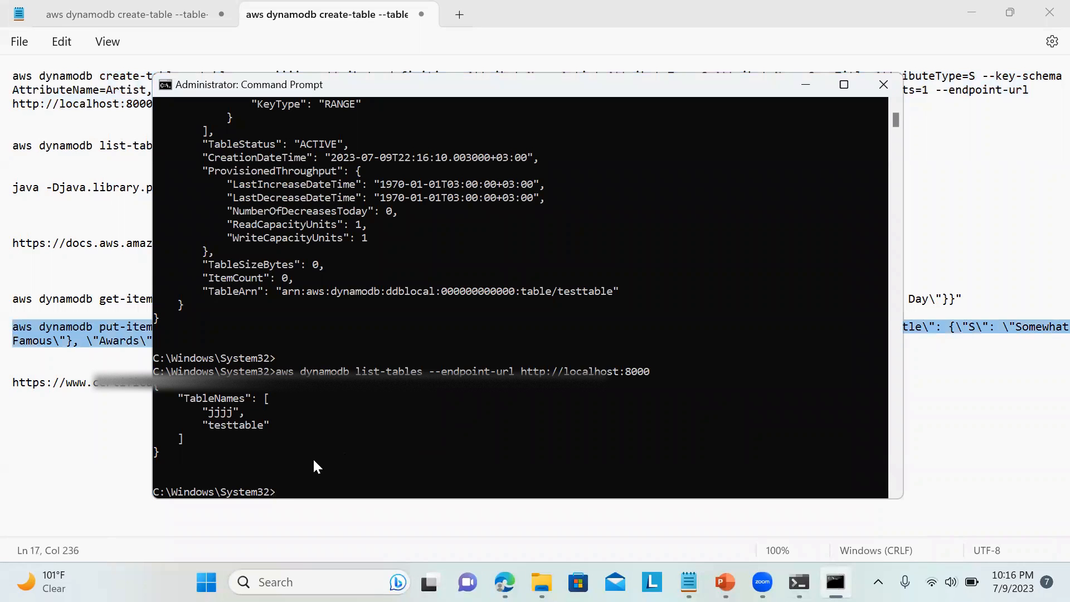
mouse_move(280, 497)
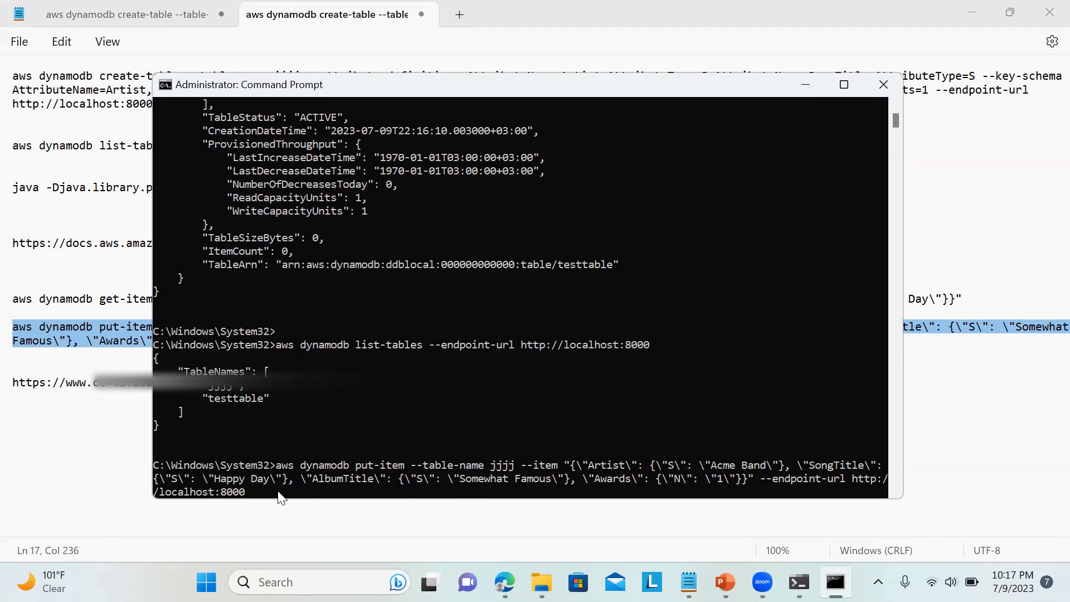
key("Backspace")
type("testtable")
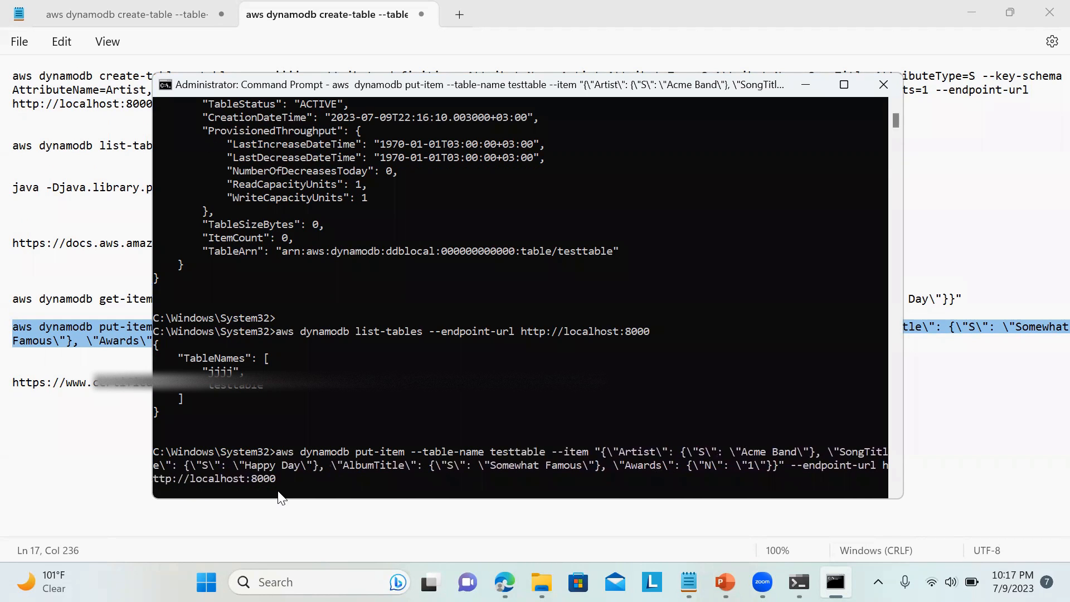
key("Return")
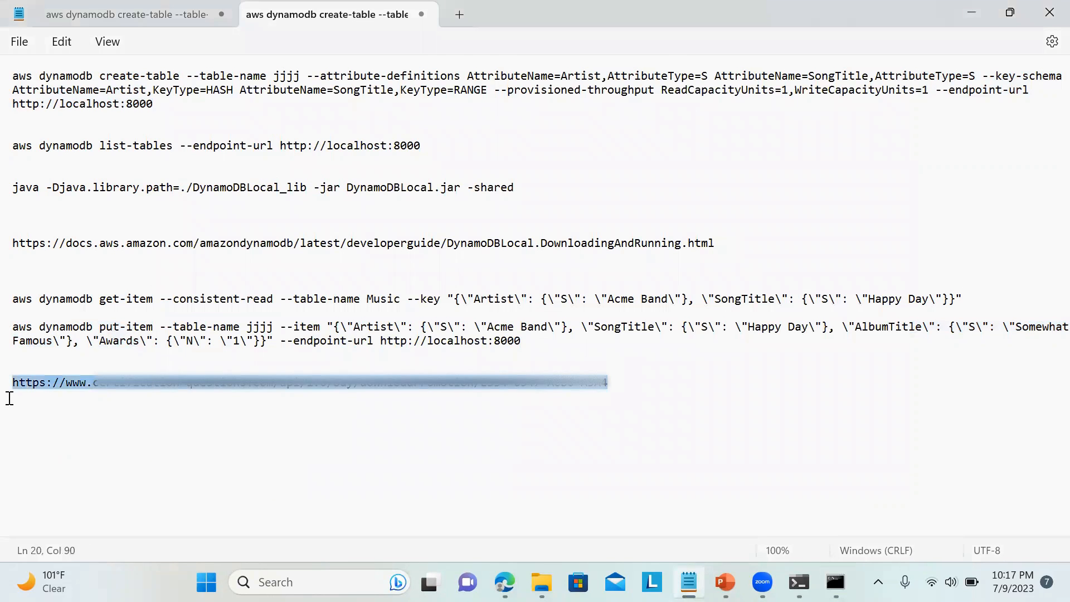
Step: Run get-item for Acme Band 'Happy Day' against Music, then against testtable
key("Delete")
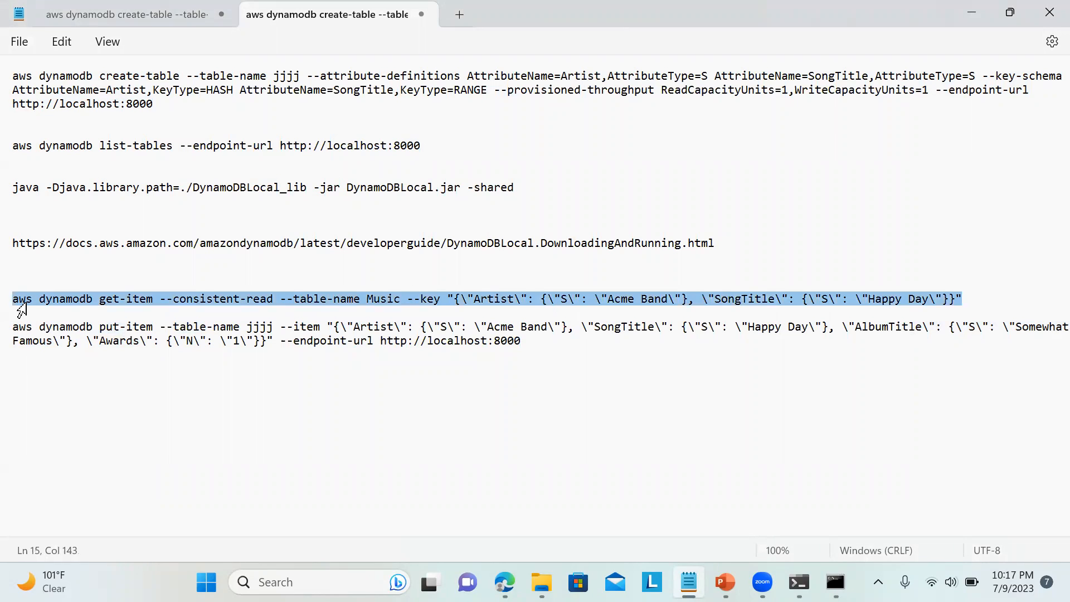
mouse_move(739, 493)
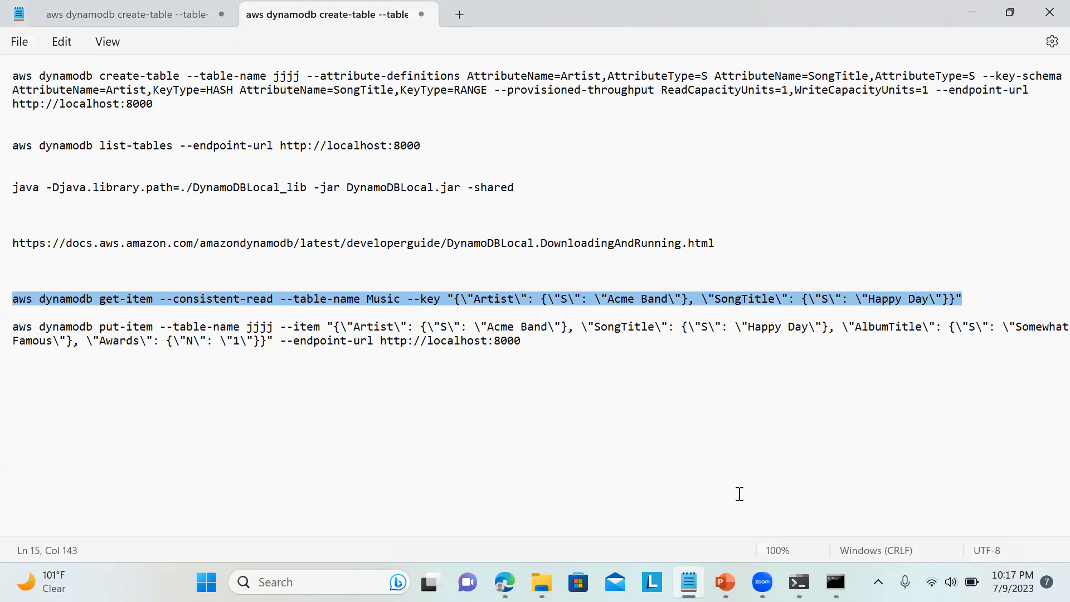
left_click(833, 581)
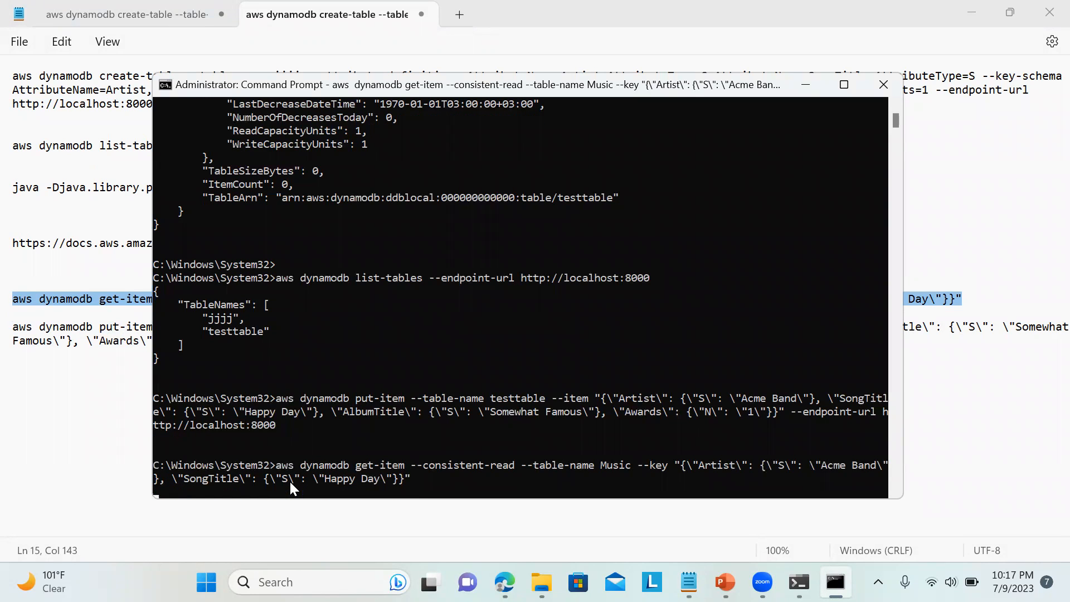
key("Return")
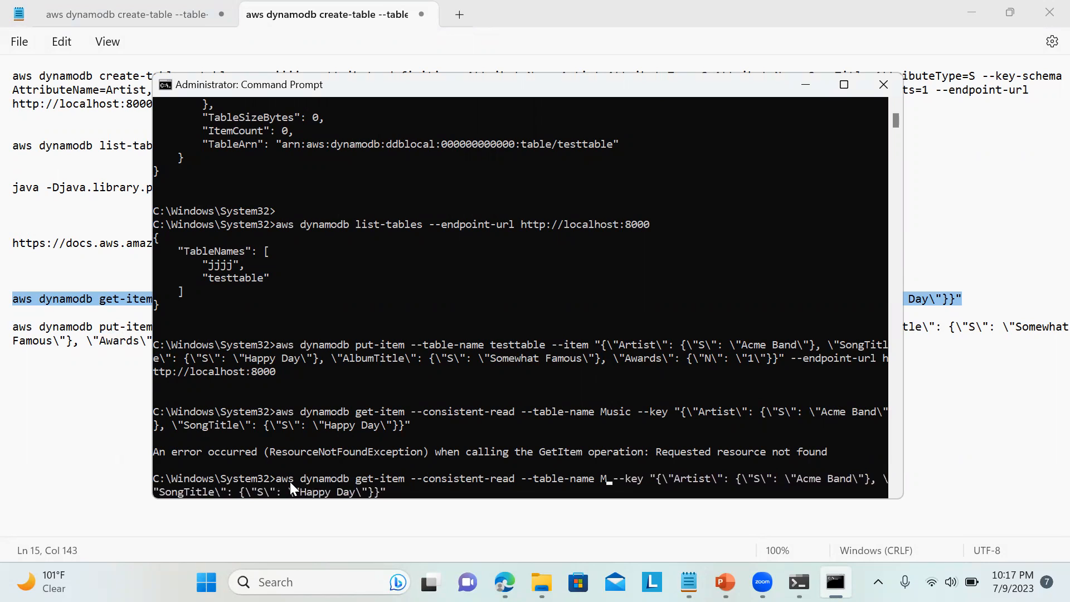
type("esttable")
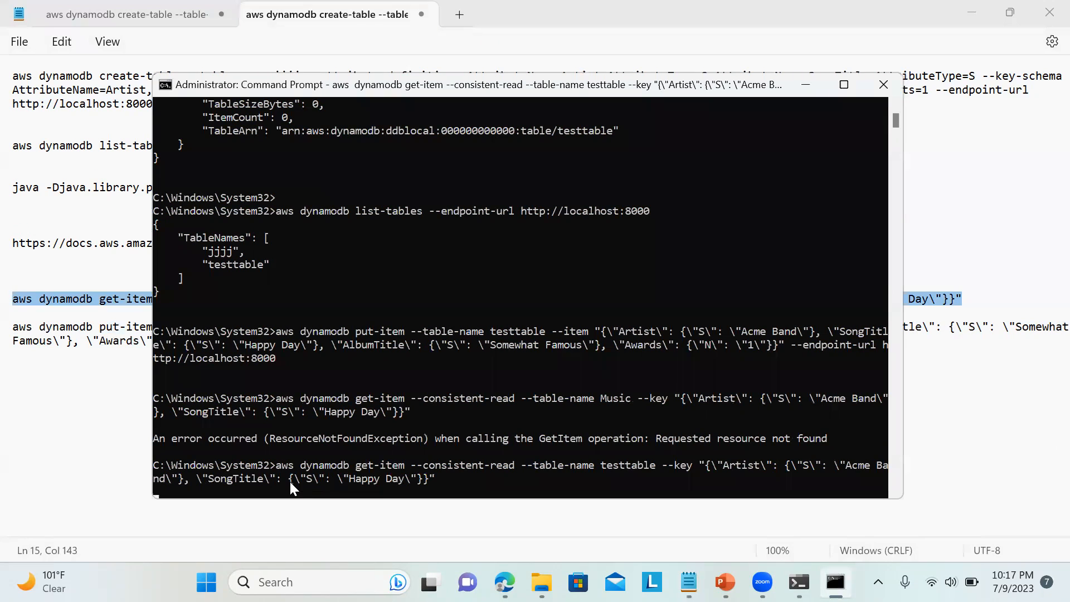
key("Return")
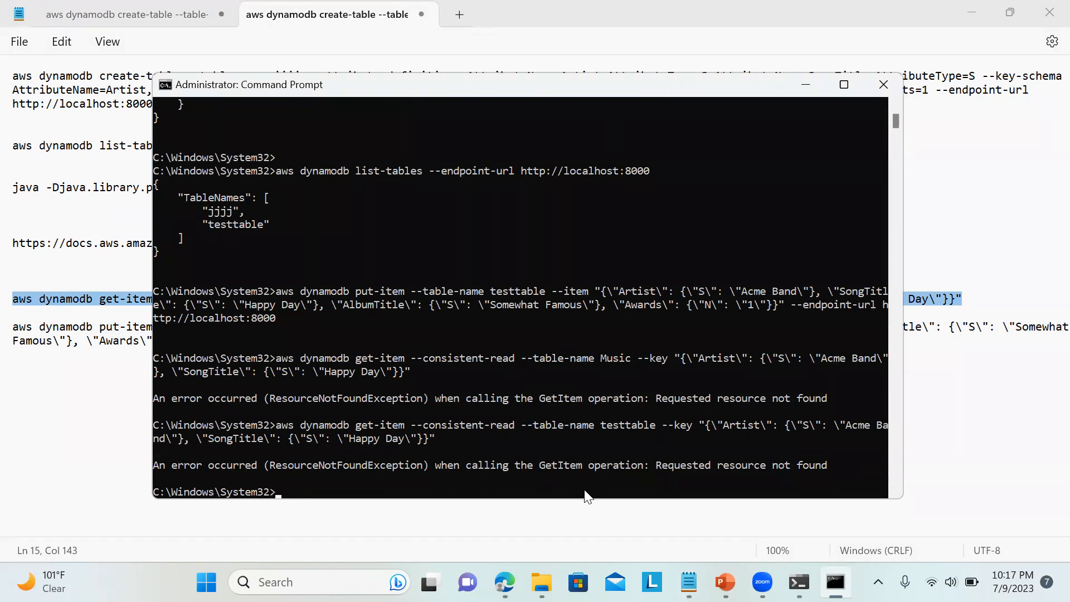
mouse_move(648, 249)
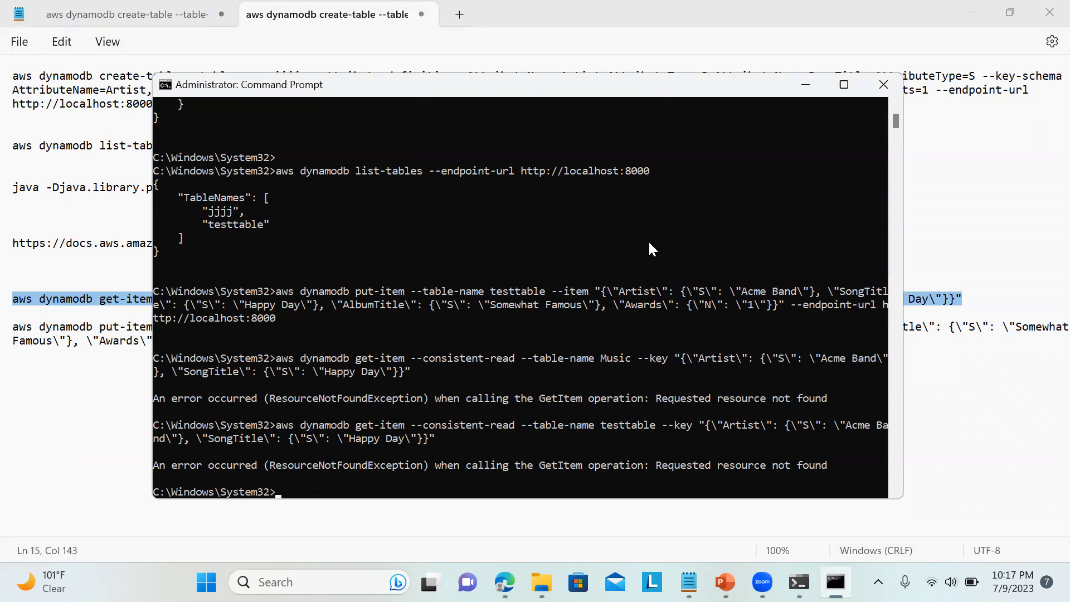
mouse_move(665, 273)
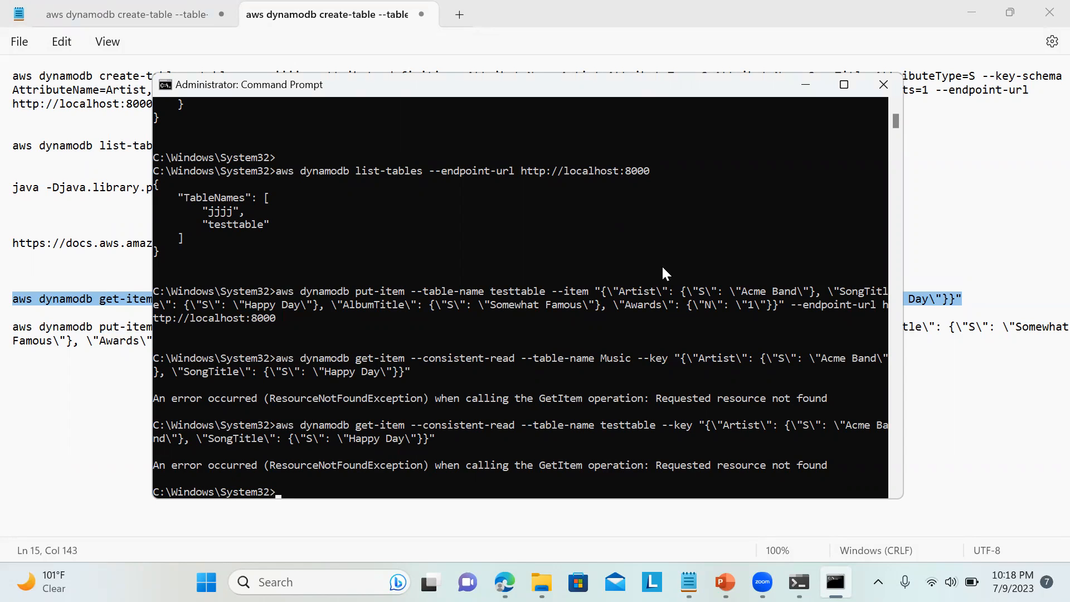
mouse_move(519, 321)
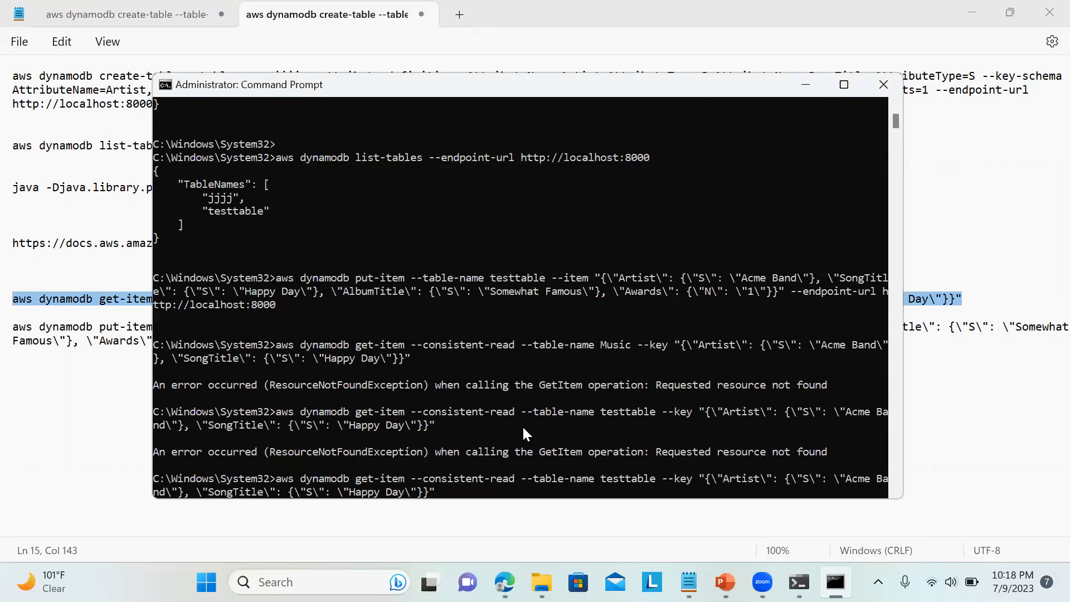
scroll("up", 3)
type(" --")
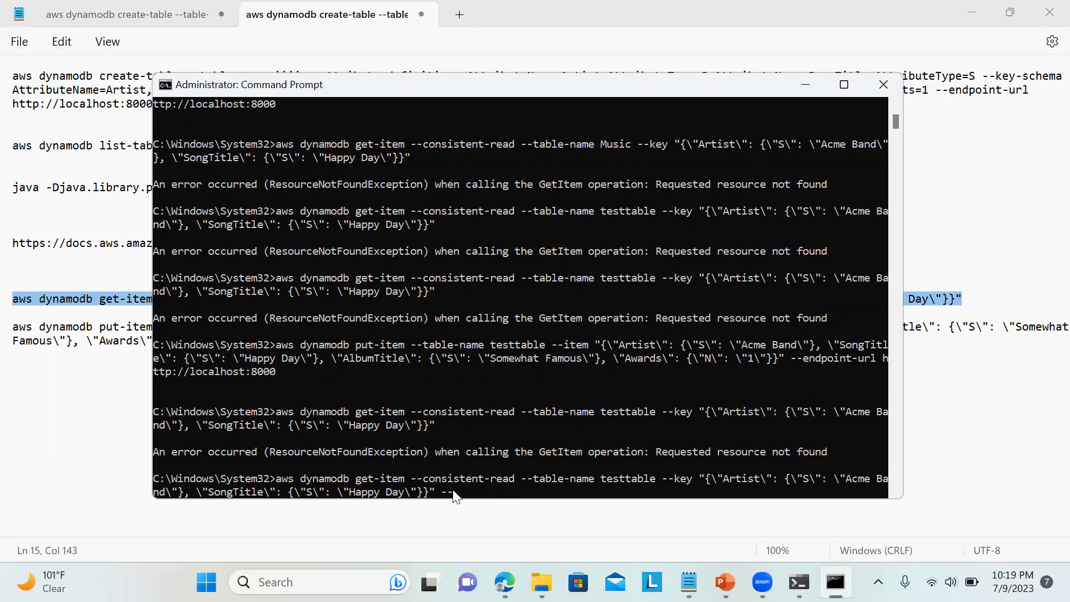
type("endpoint-")
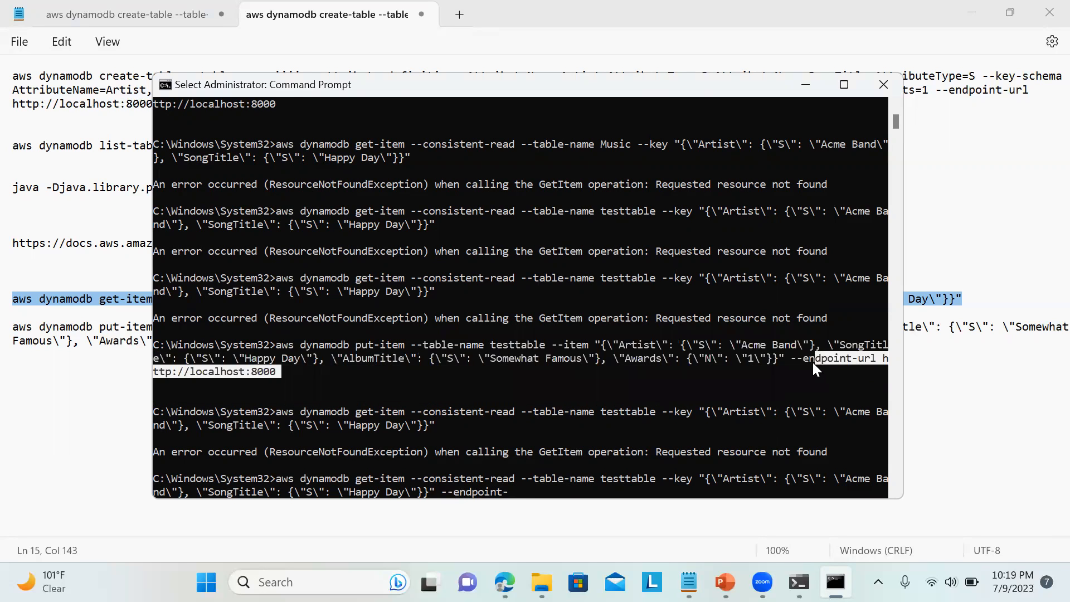
left_click(596, 465)
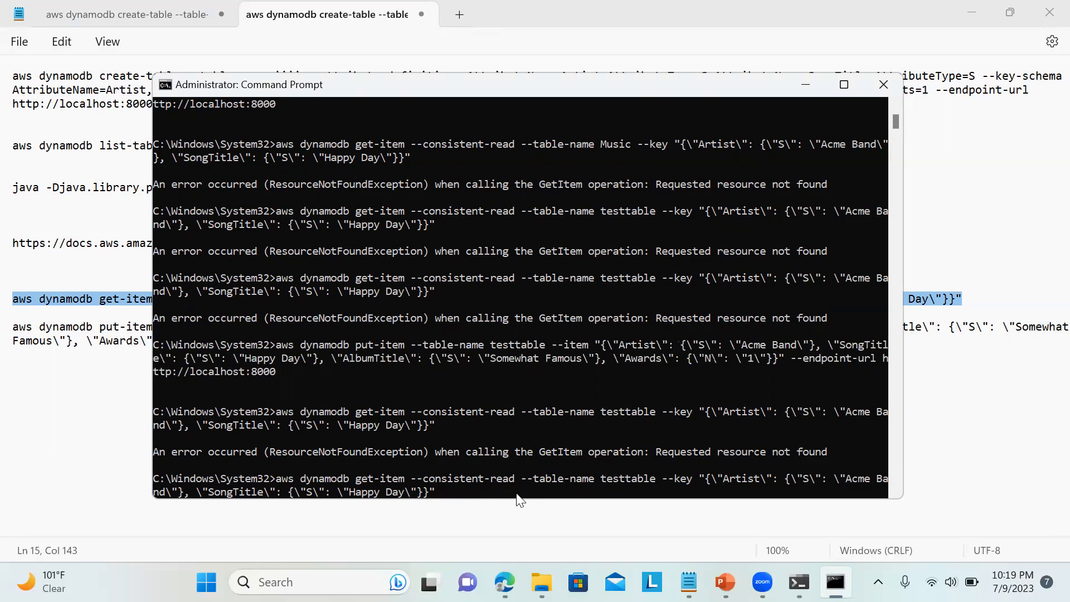
type("--endpoint-url http://localhost:8000")
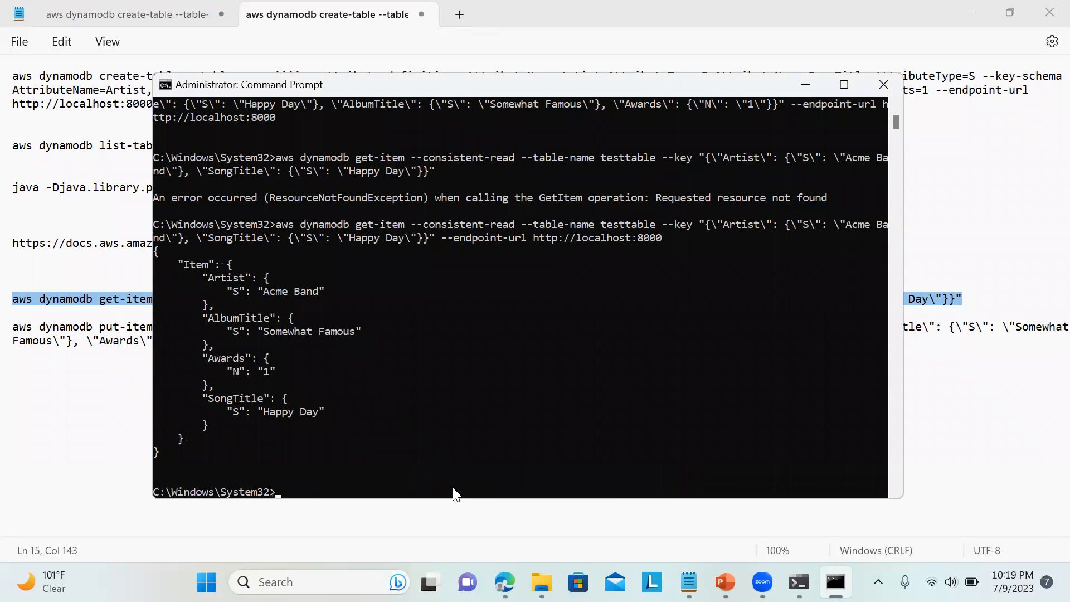
mouse_move(668, 248)
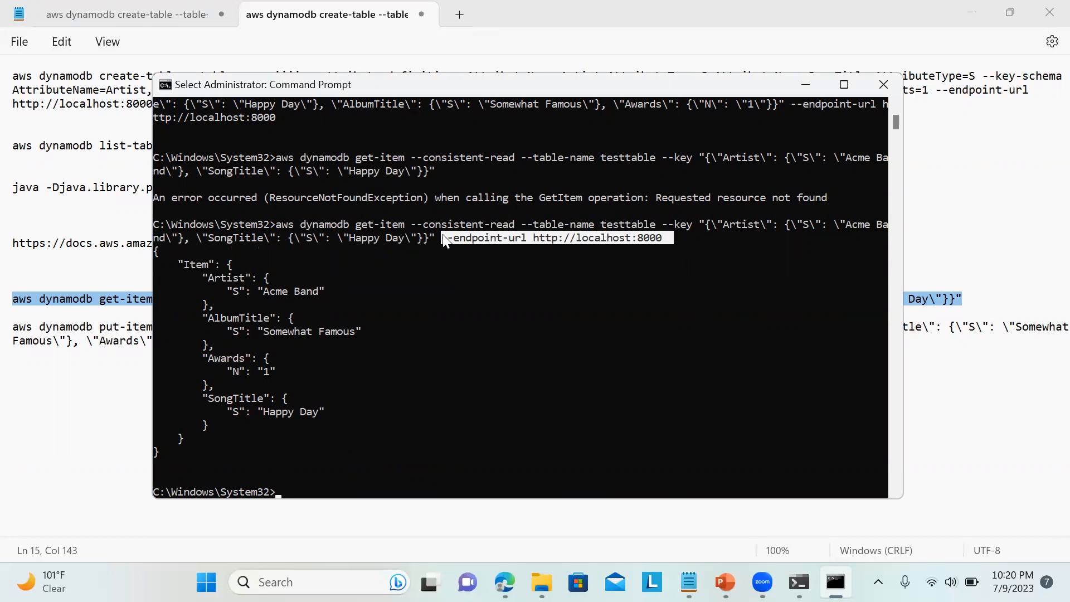
mouse_move(529, 340)
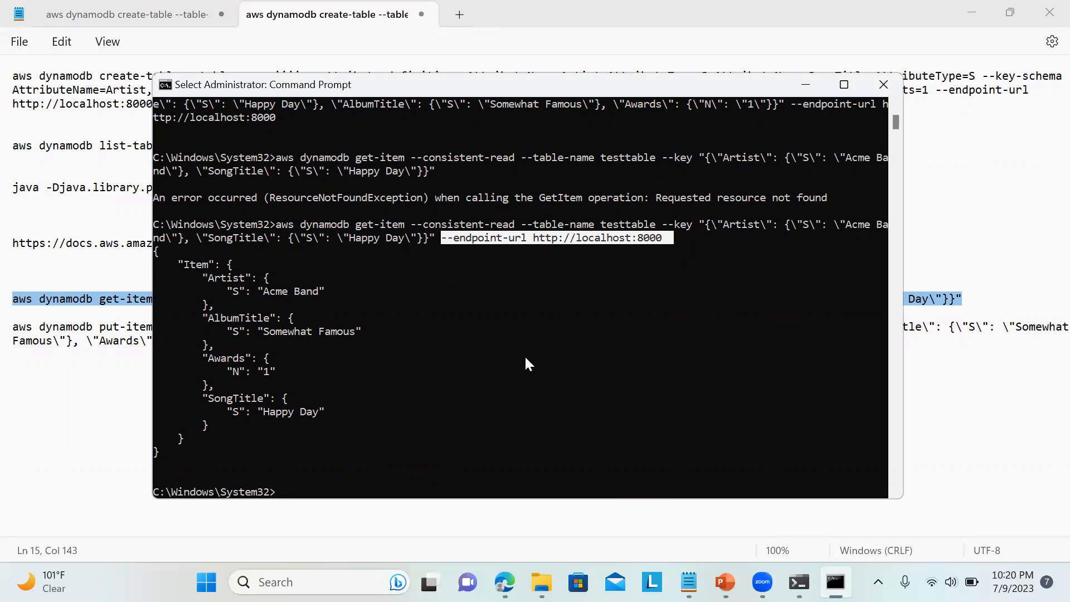
mouse_move(666, 312)
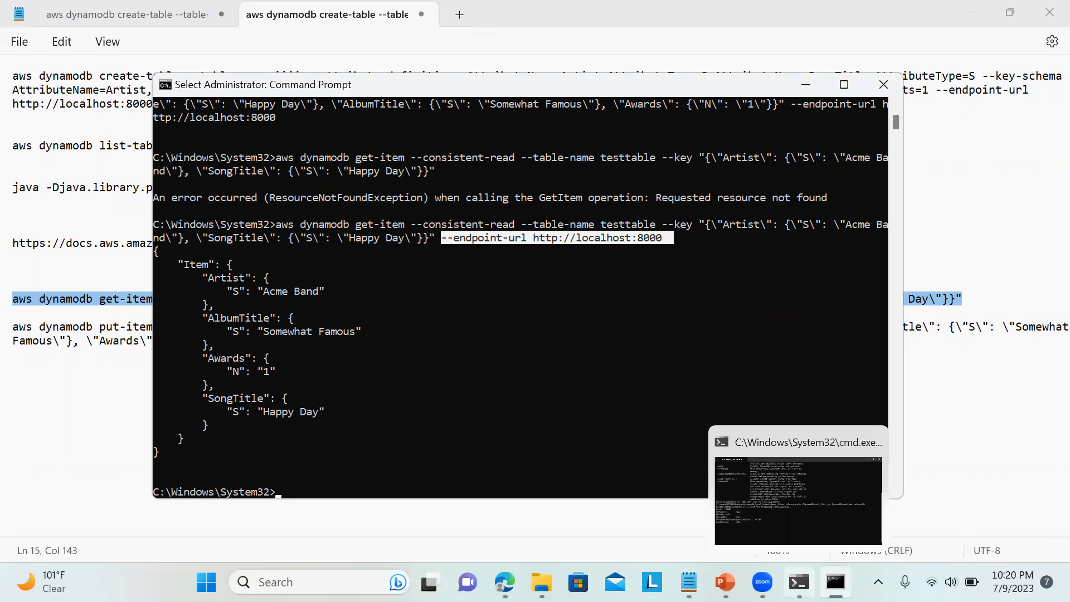
Step: Switch to the DynamoDB Local server window and highlight its port value 8000
left_click(797, 490)
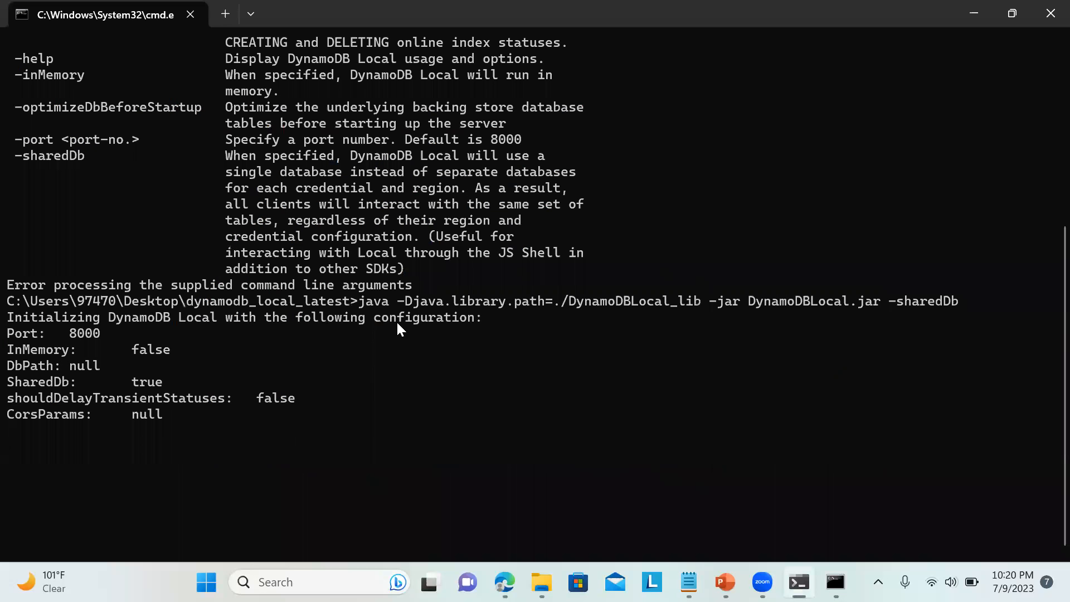
double_click(85, 333)
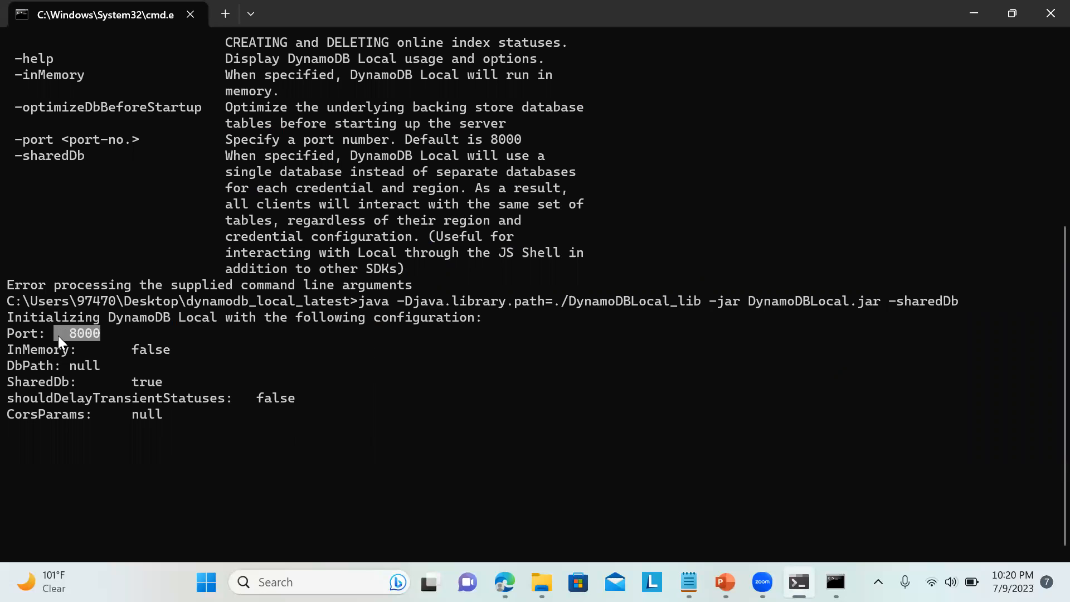
mouse_move(974, 13)
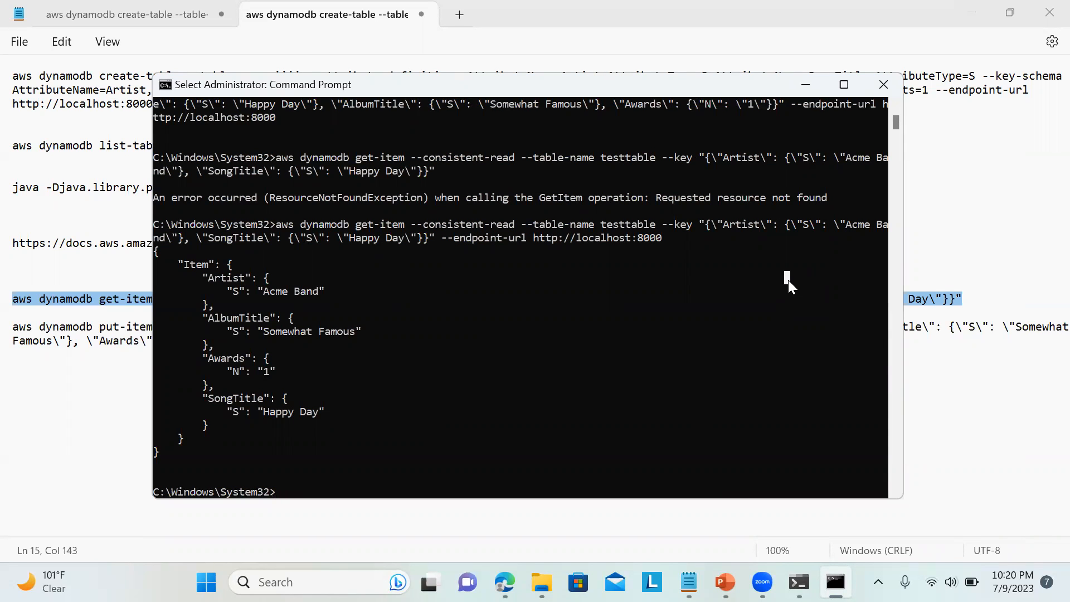
mouse_move(740, 491)
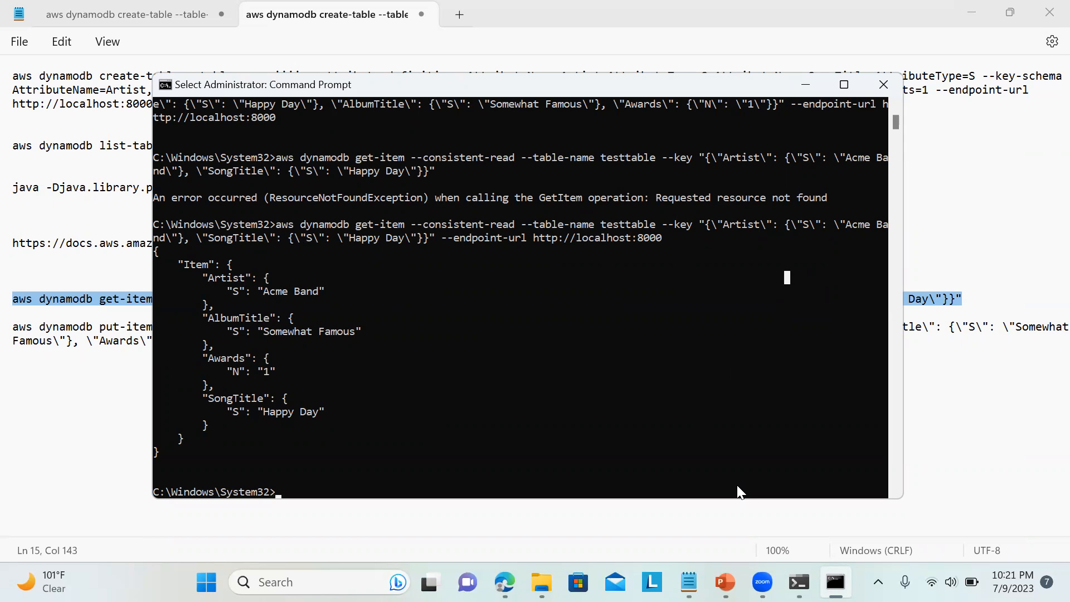
mouse_move(888, 502)
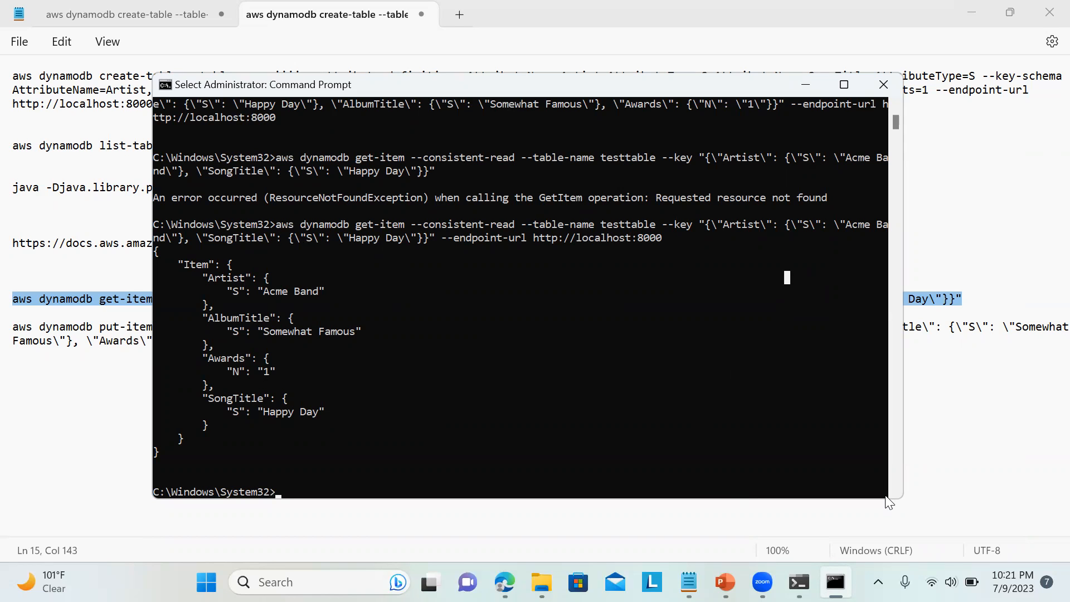
mouse_move(881, 489)
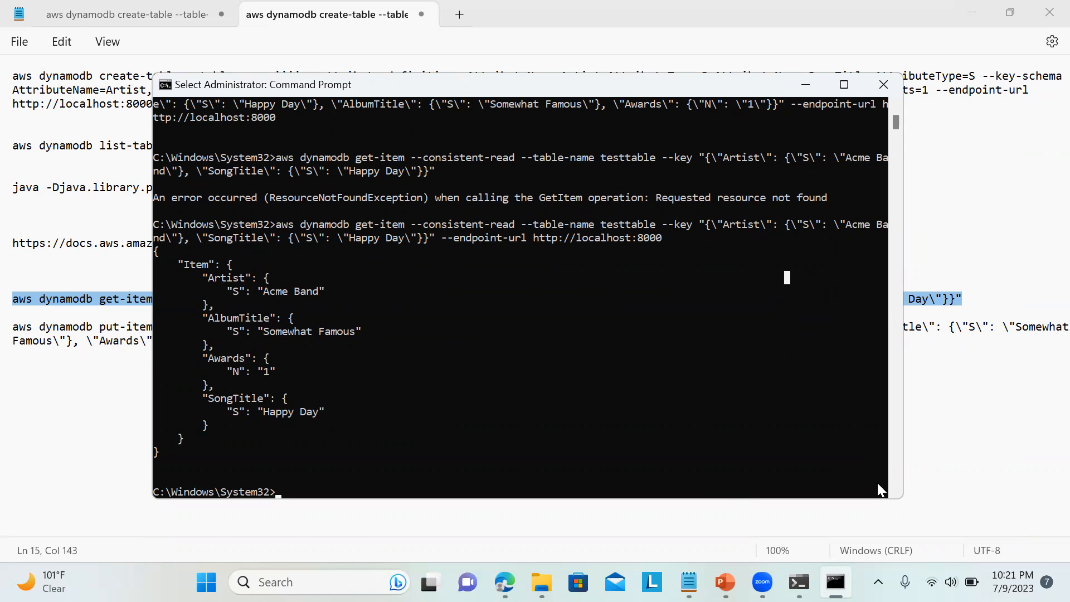